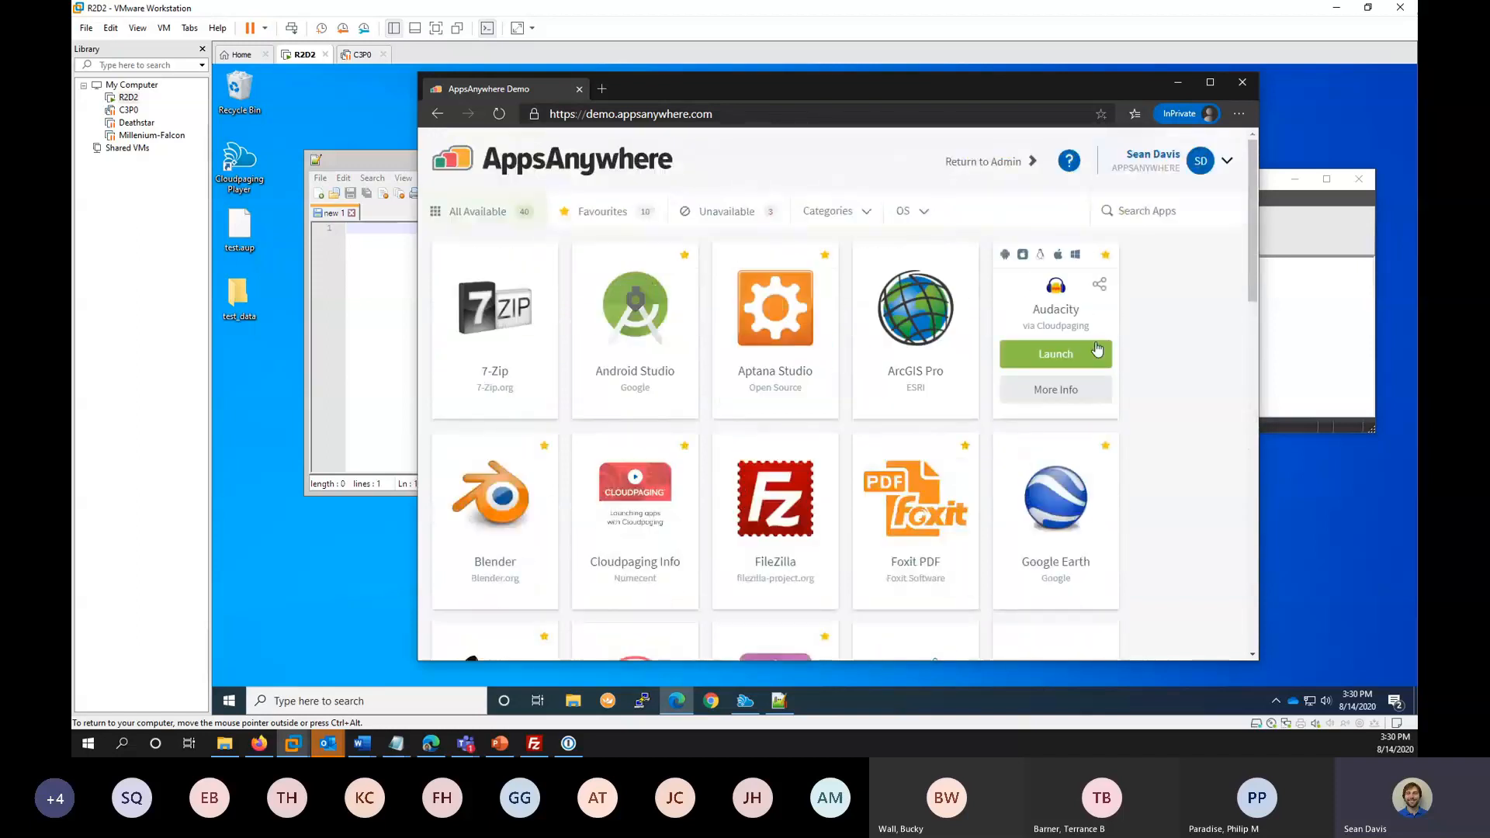
# Toggle the Unavailable filter, then search the app list for 'f' and 'sas'.
pyautogui.scroll(-3)
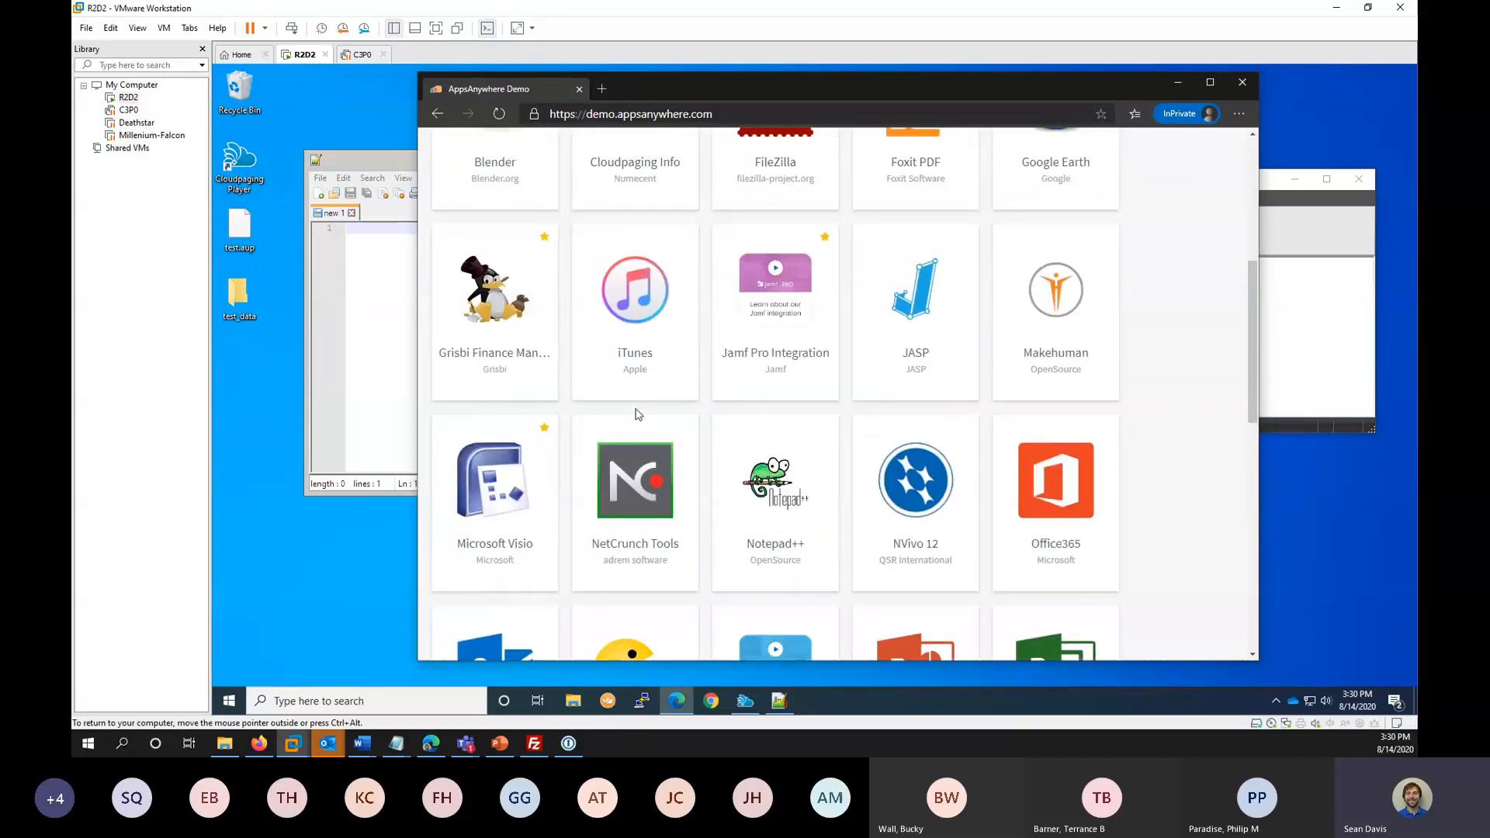
pyautogui.scroll(3)
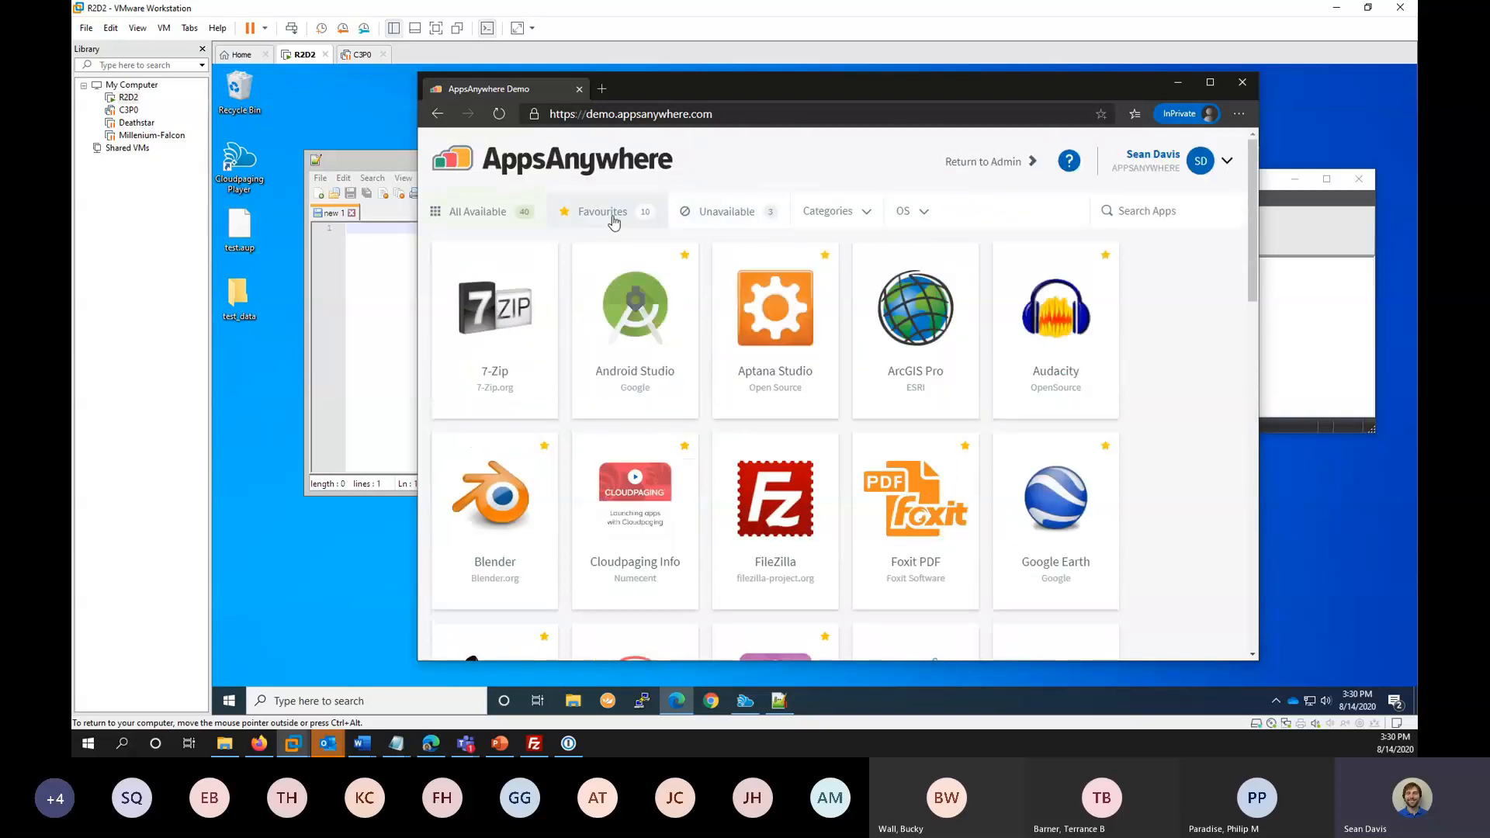
pyautogui.click(726, 211)
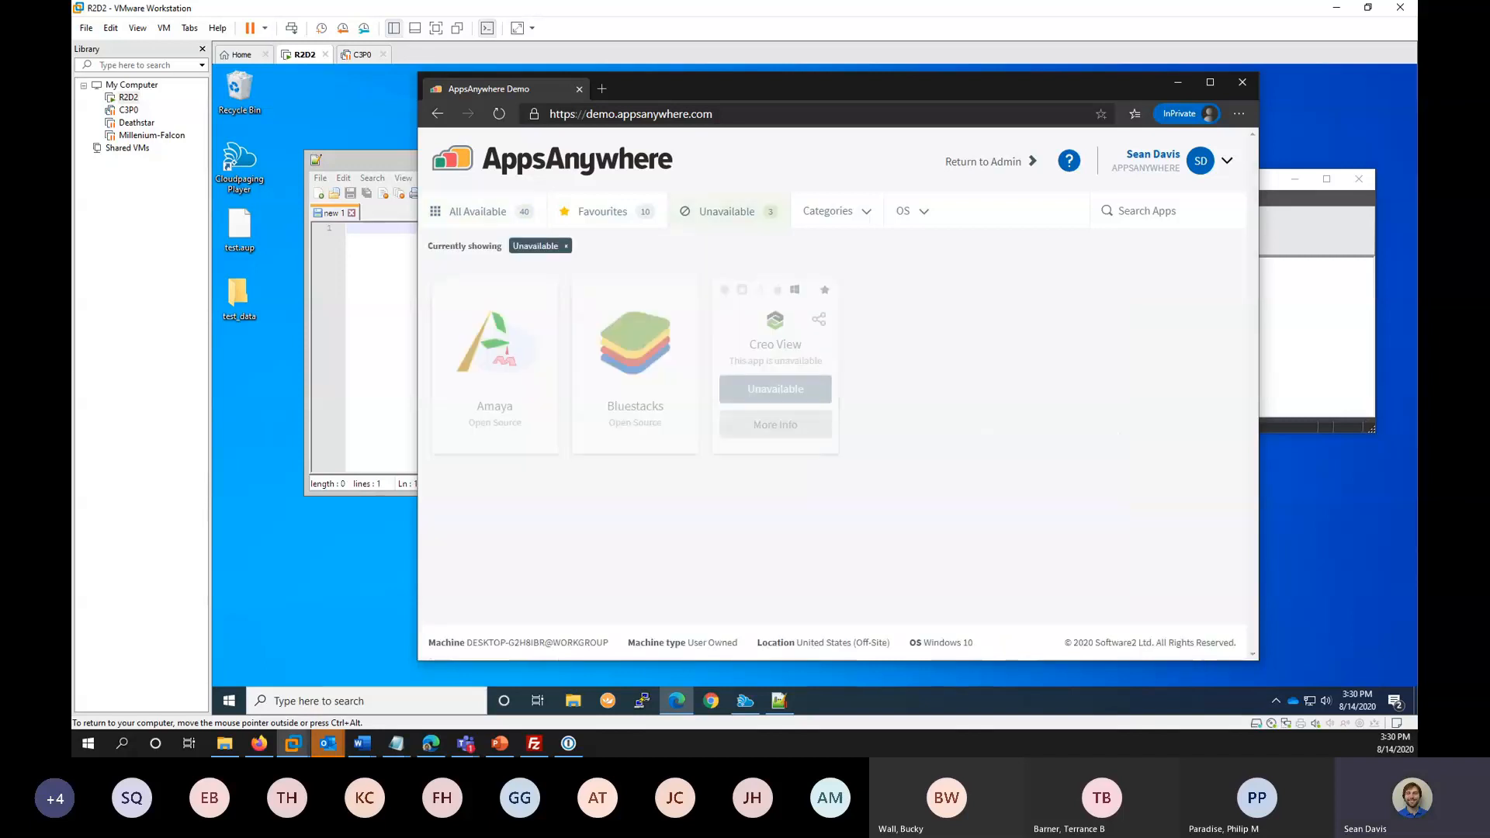
pyautogui.click(478, 212)
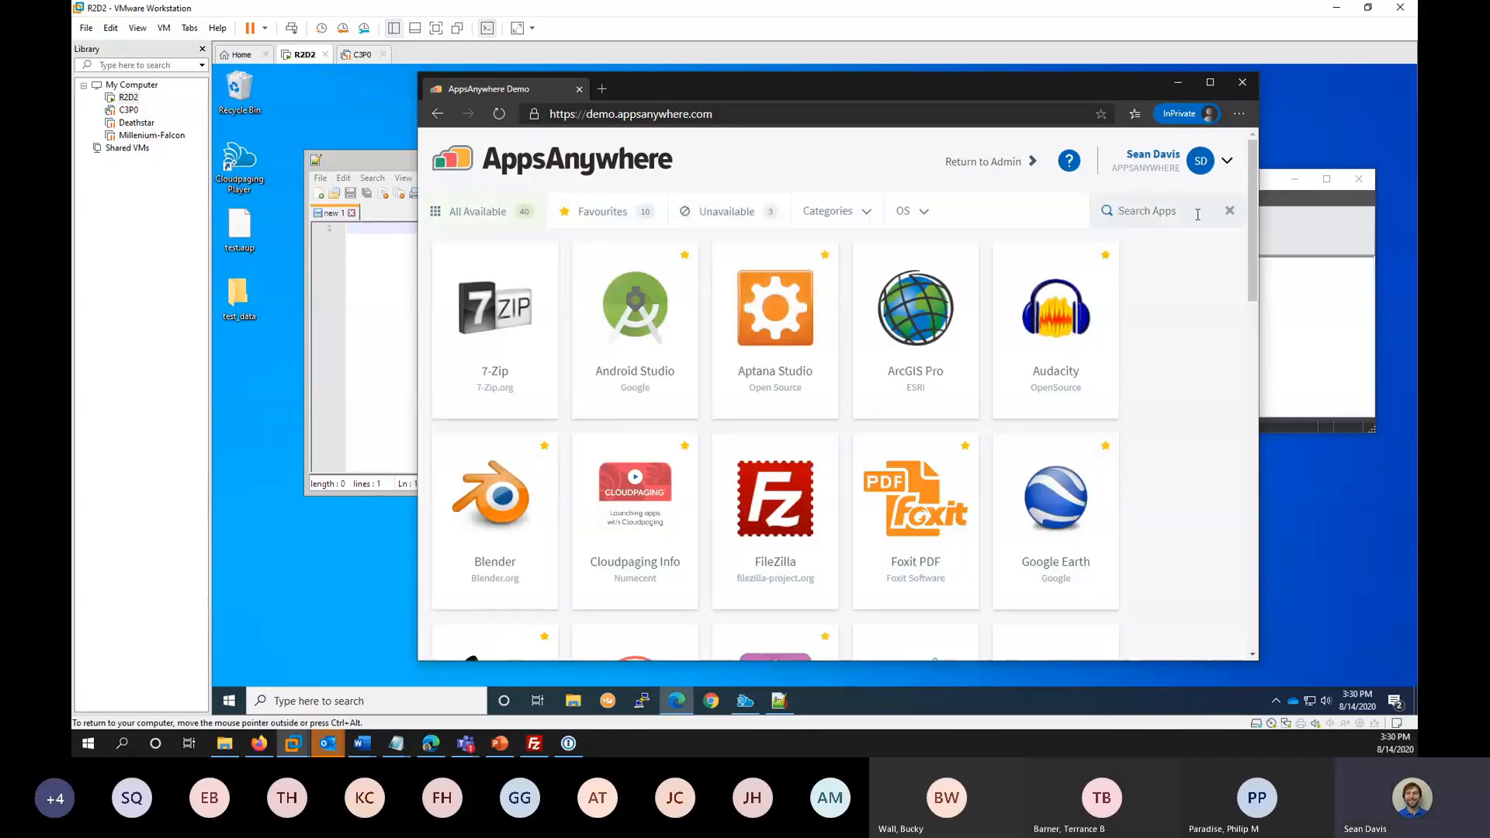
pyautogui.write('f')
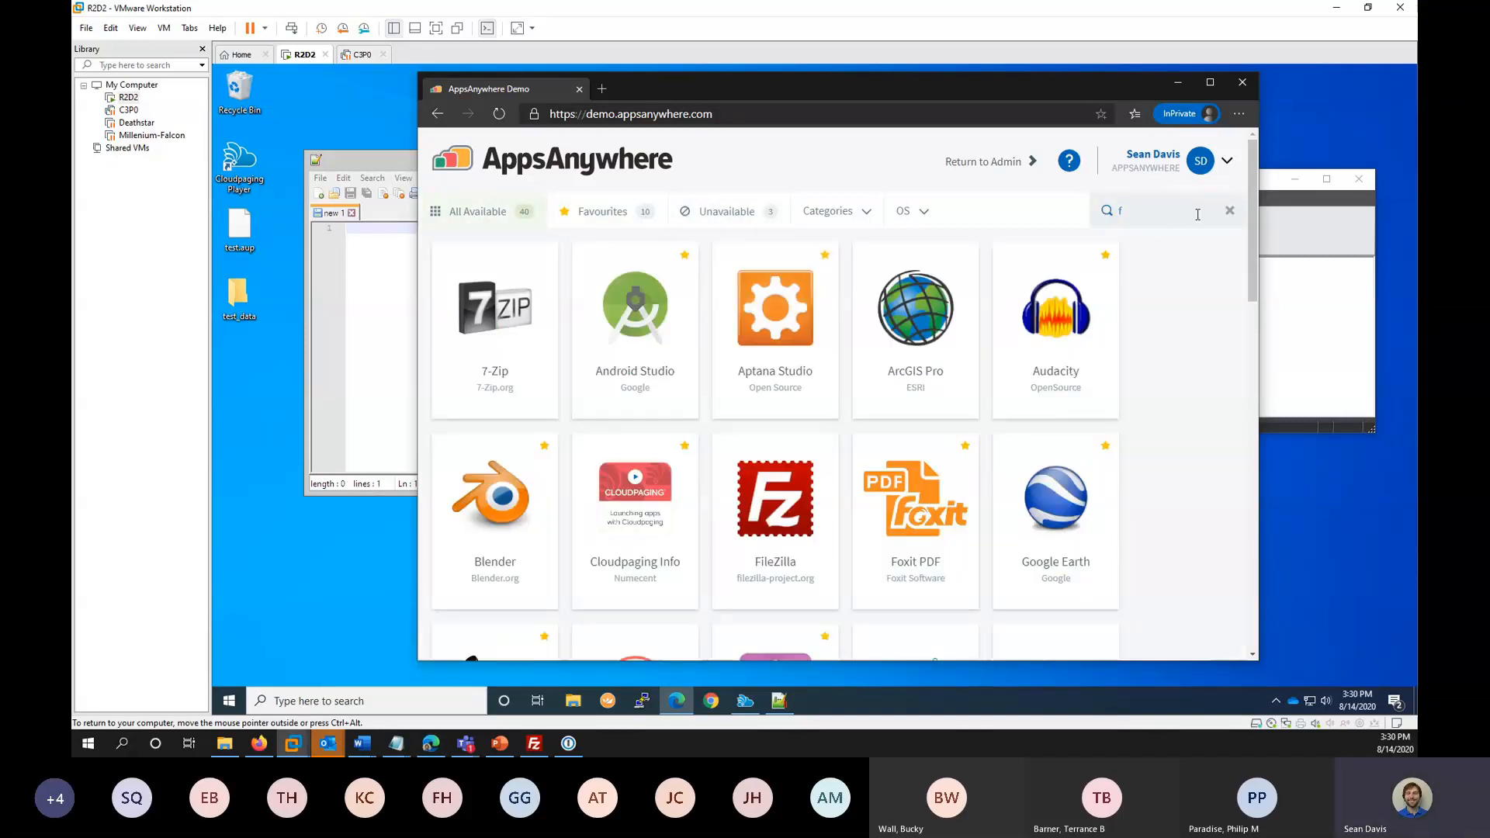
pyautogui.write('sas')
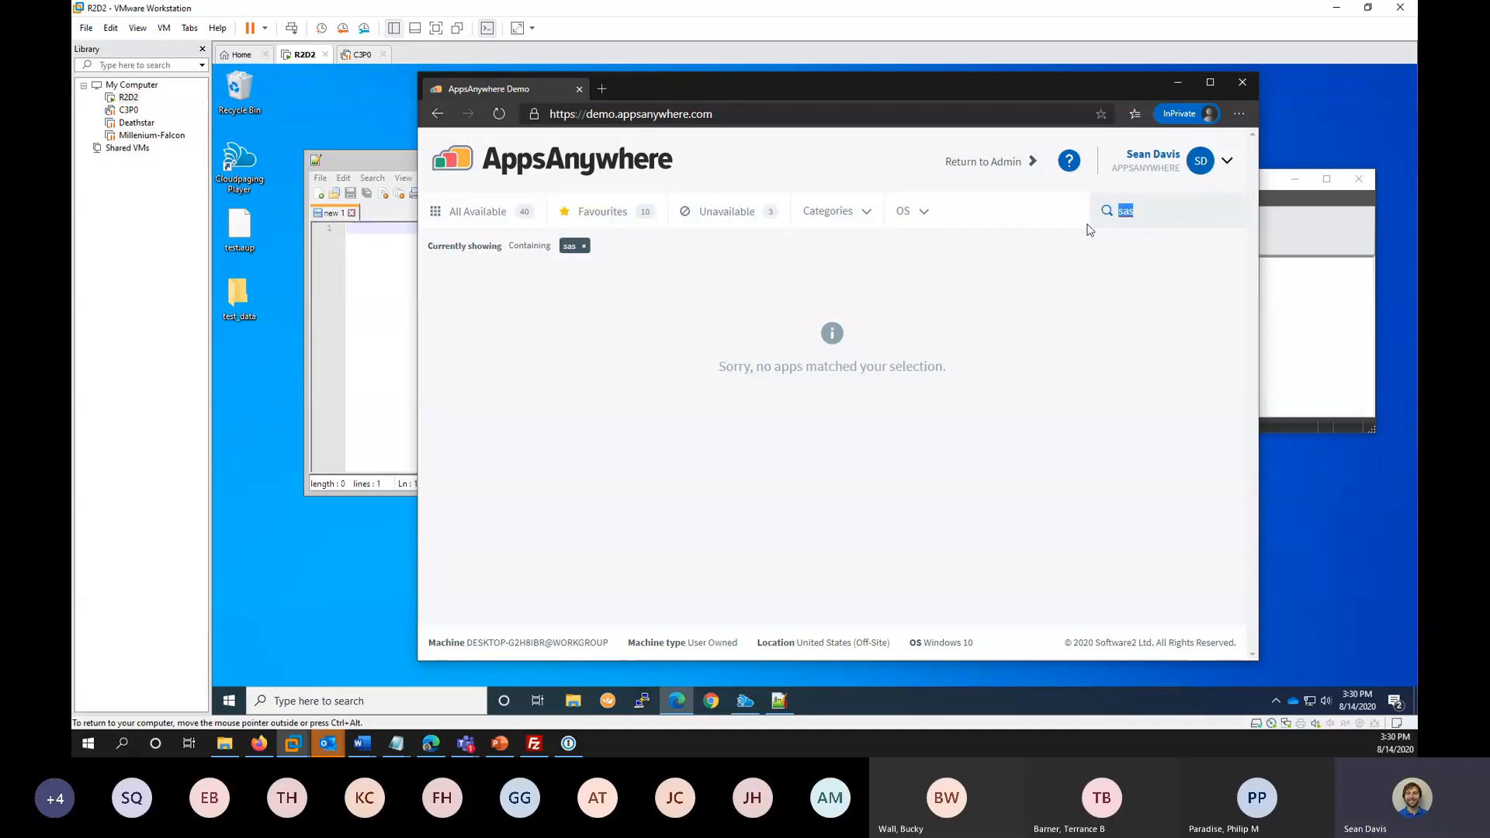
# Switch between the full list and the Unavailable filter, ending on Amaya, Bluestacks and Creo View.
pyautogui.click(727, 211)
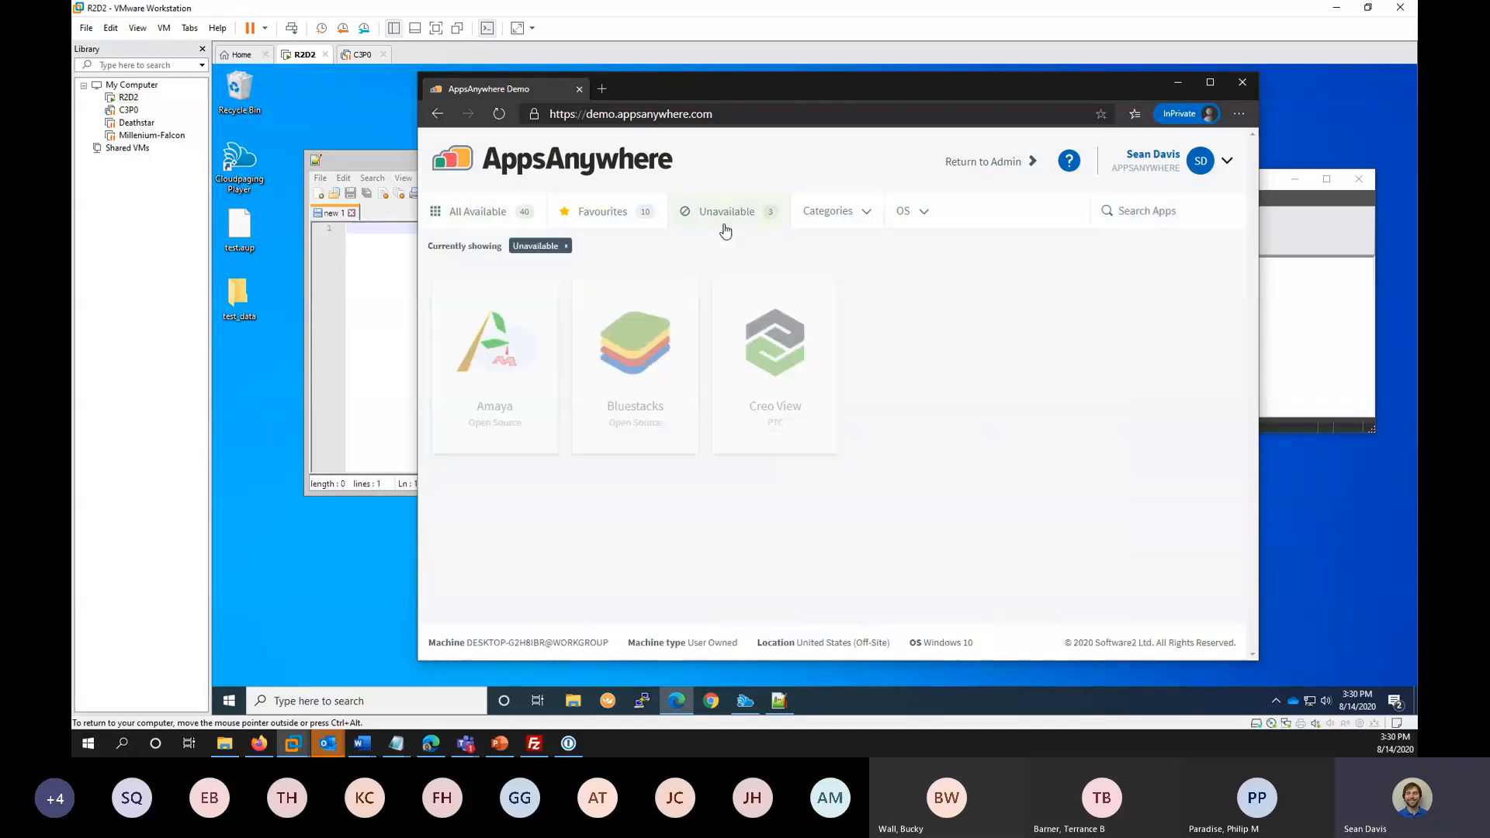
pyautogui.click(478, 211)
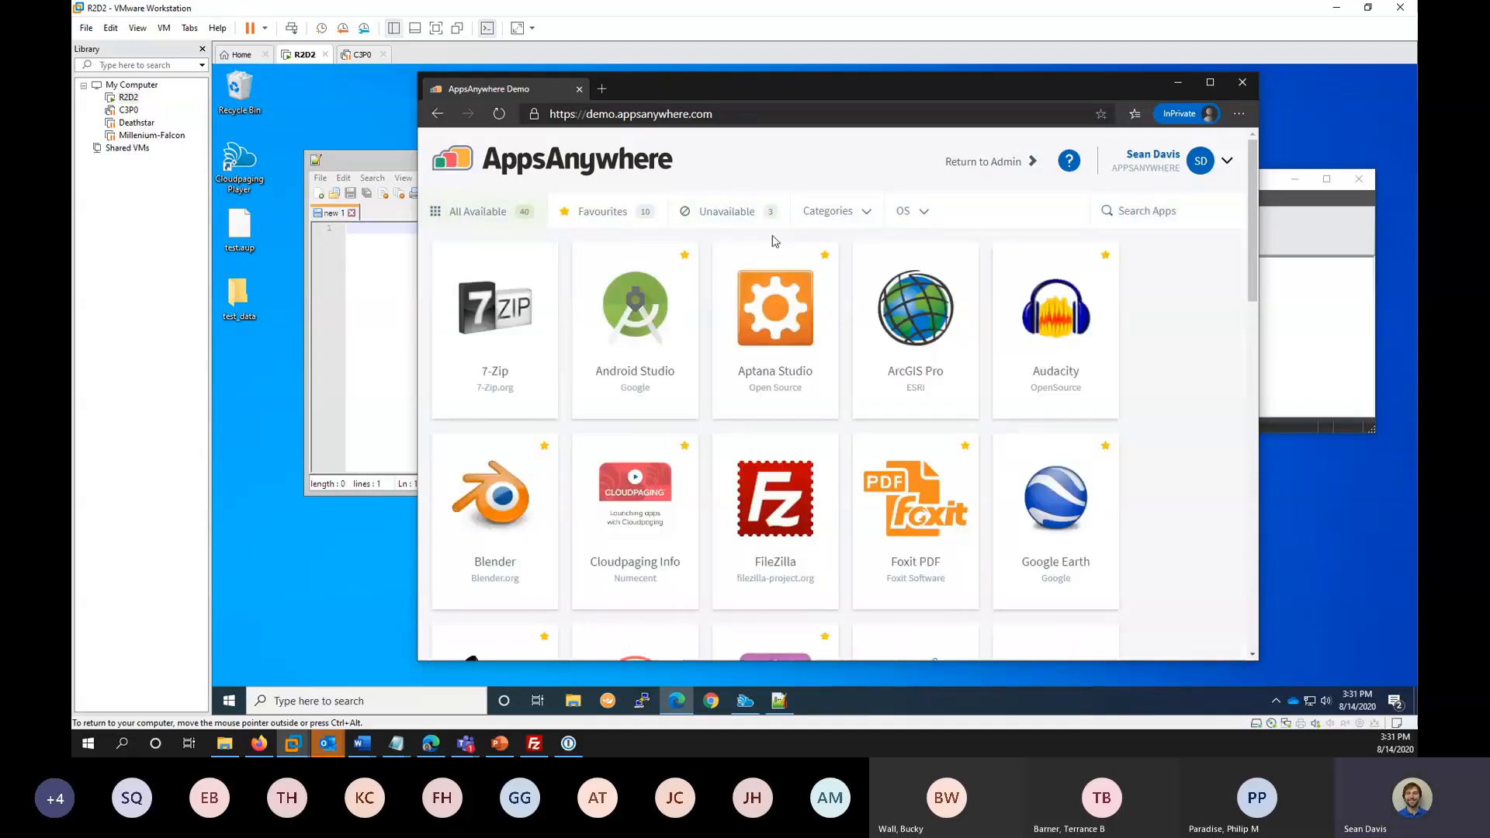
pyautogui.click(1200, 160)
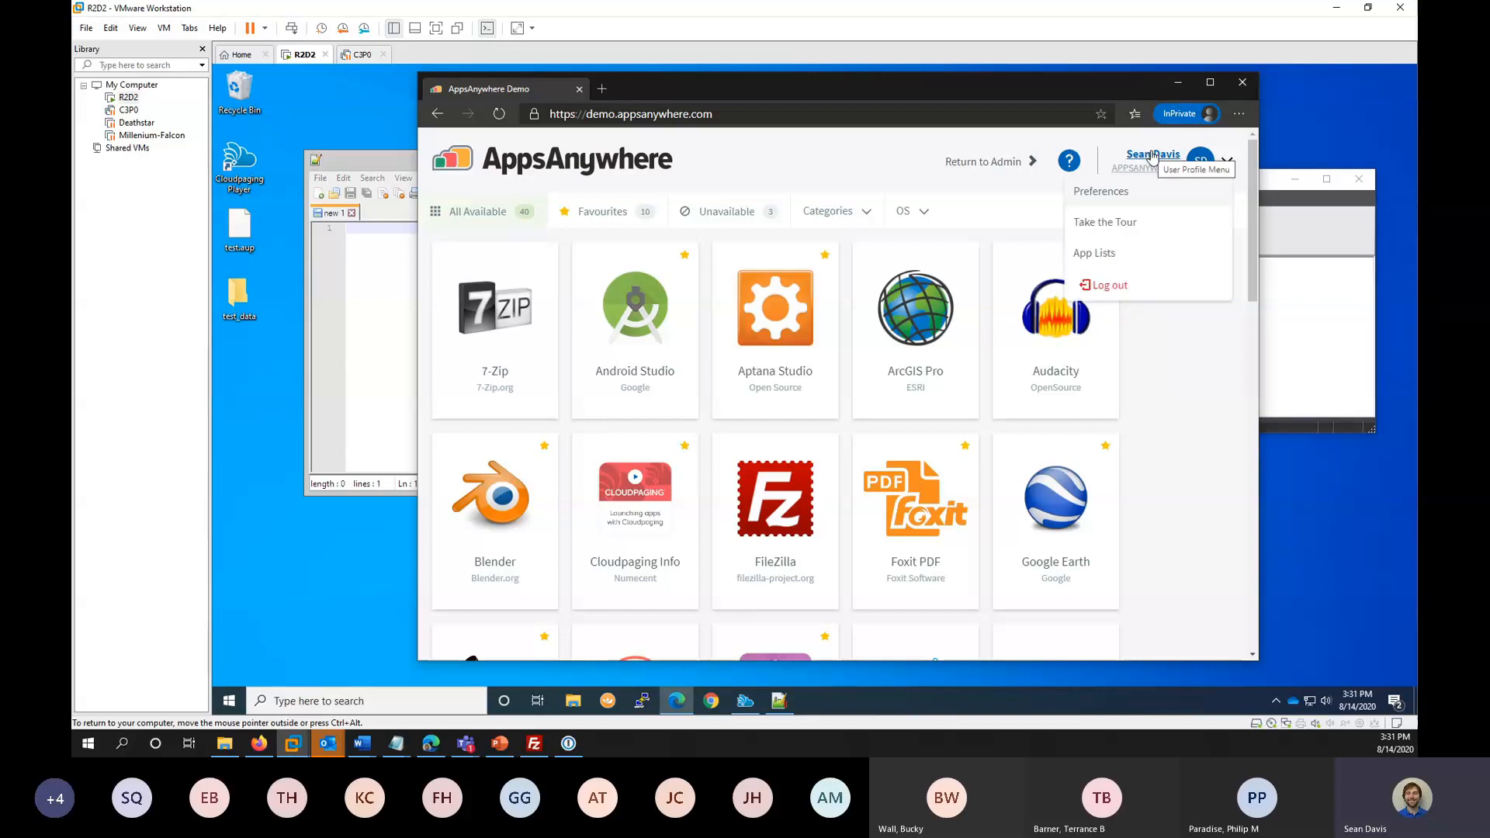
pyautogui.moveTo(1173, 160)
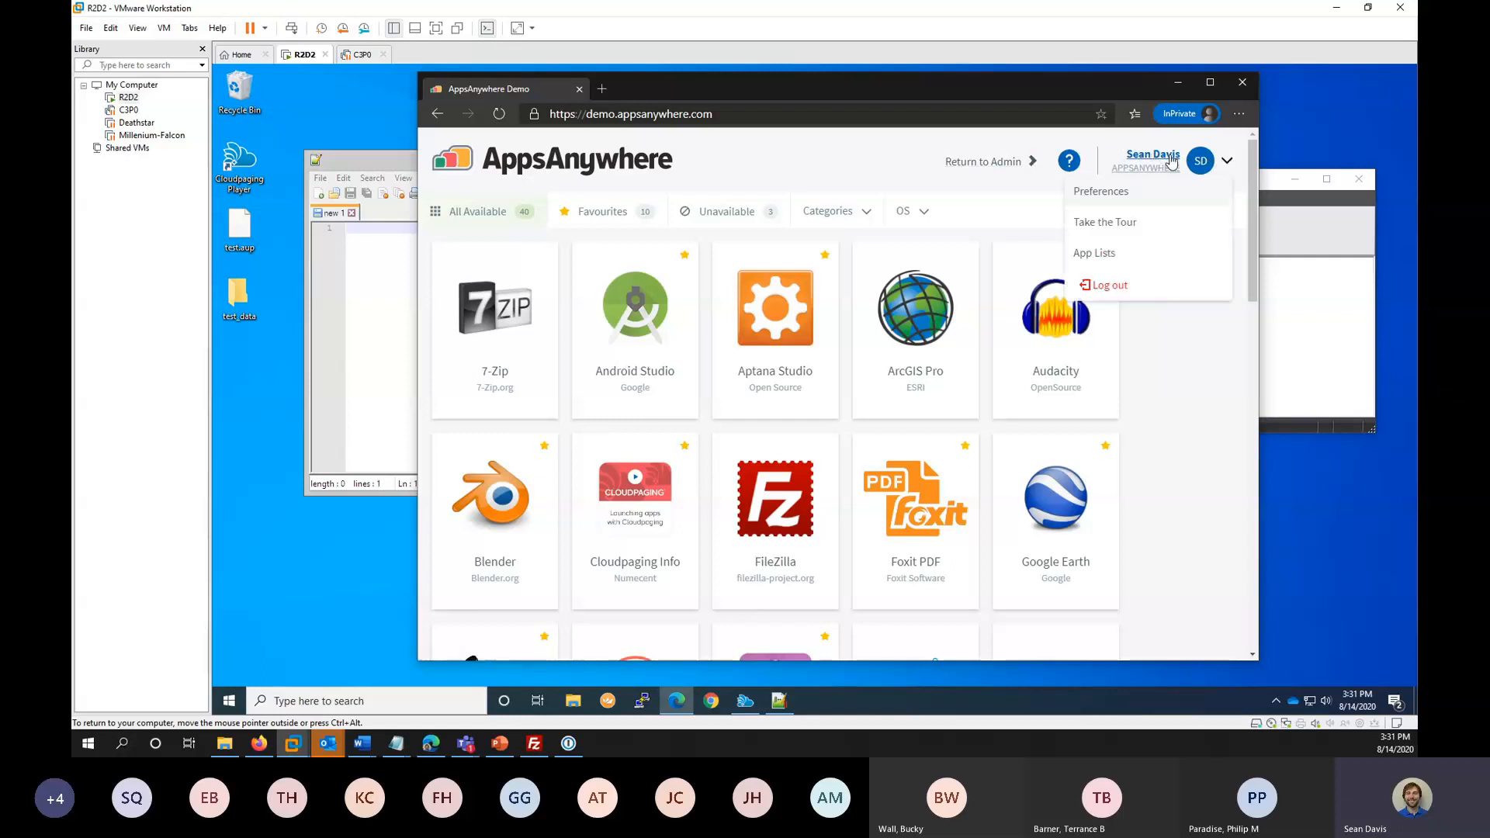
pyautogui.moveTo(1200, 160)
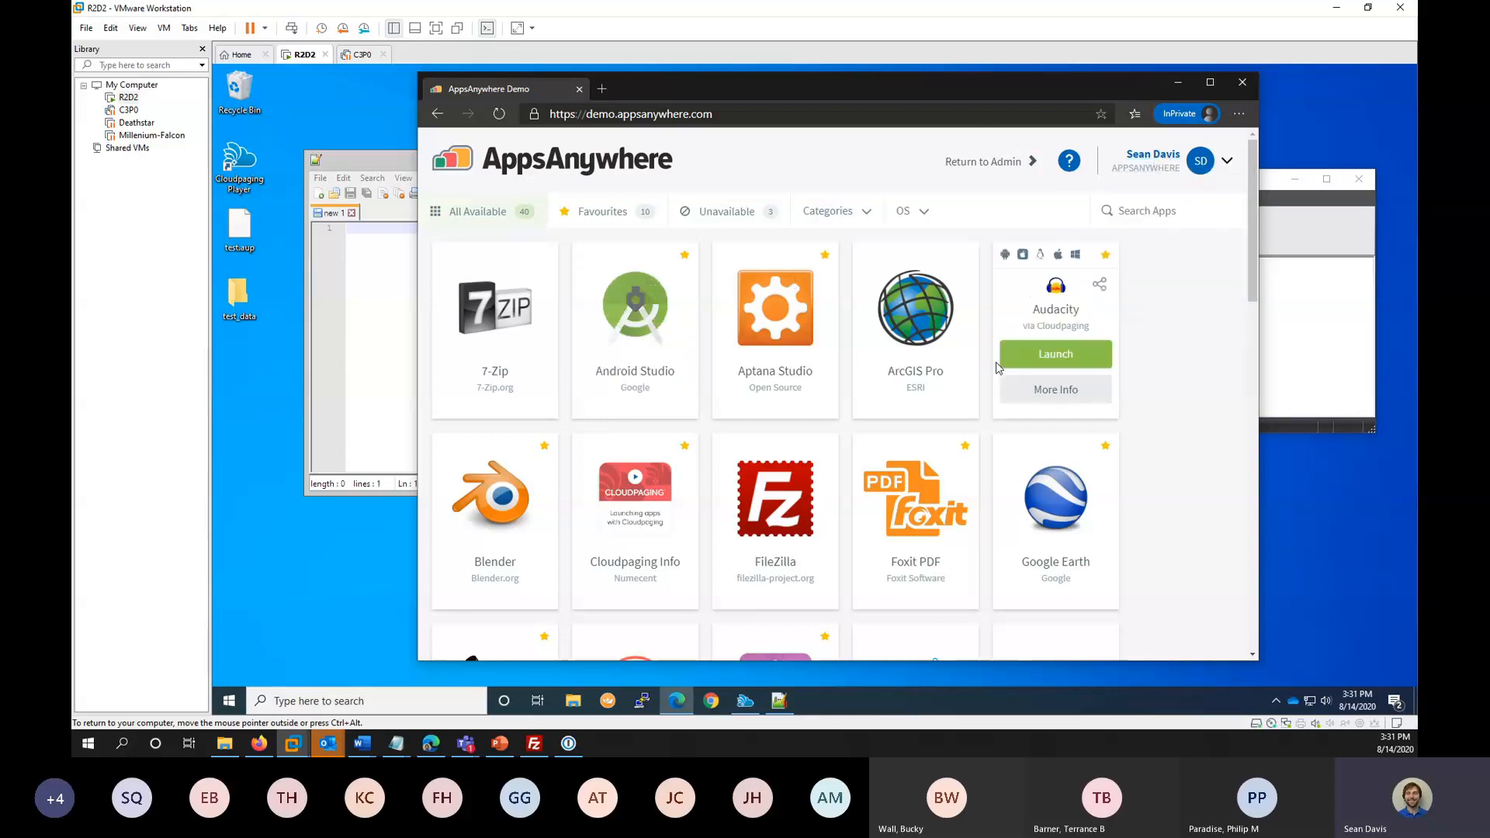
pyautogui.moveTo(1225, 313)
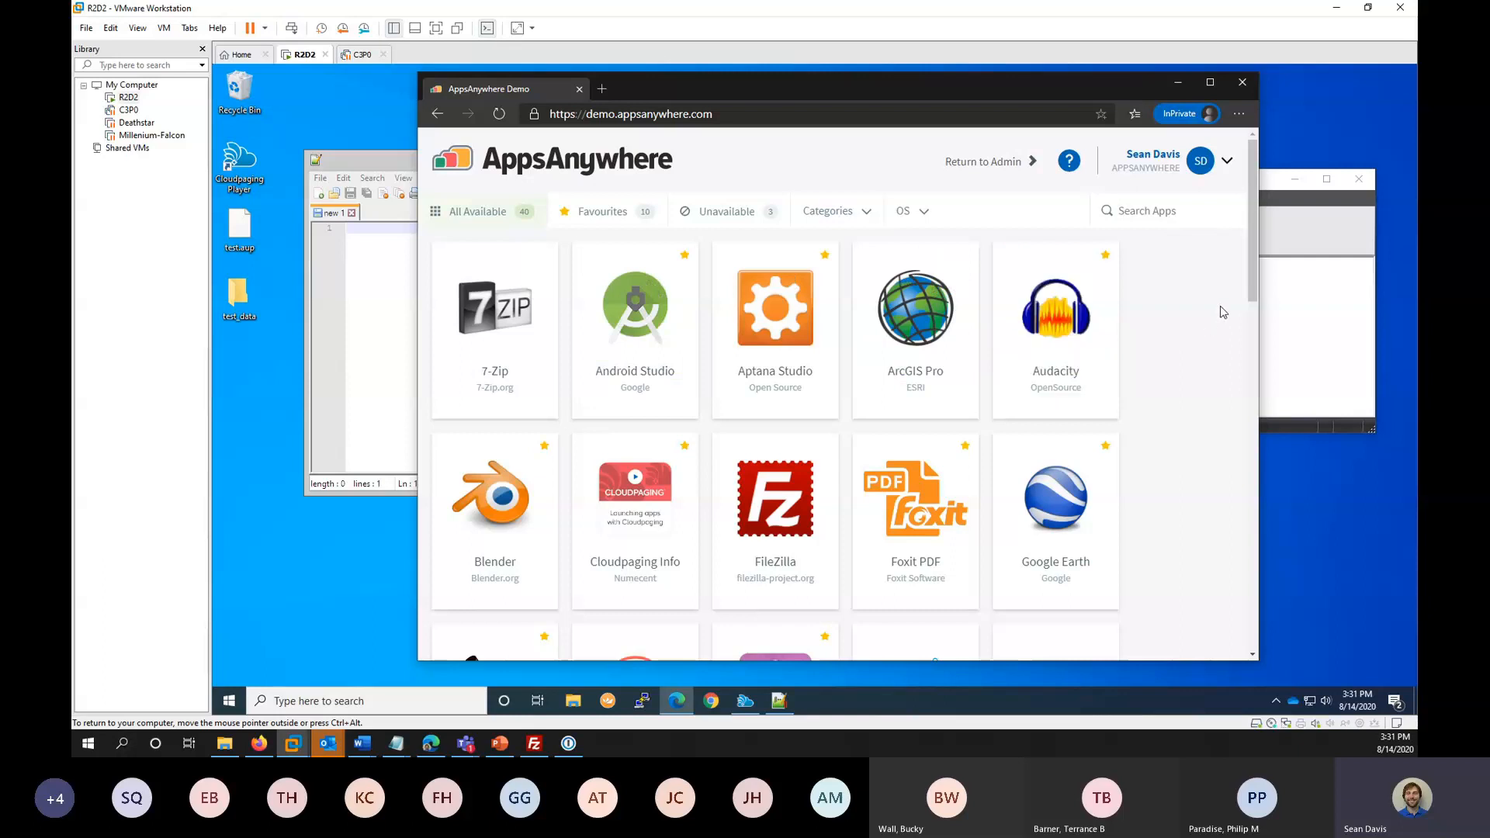
pyautogui.moveTo(1229, 310)
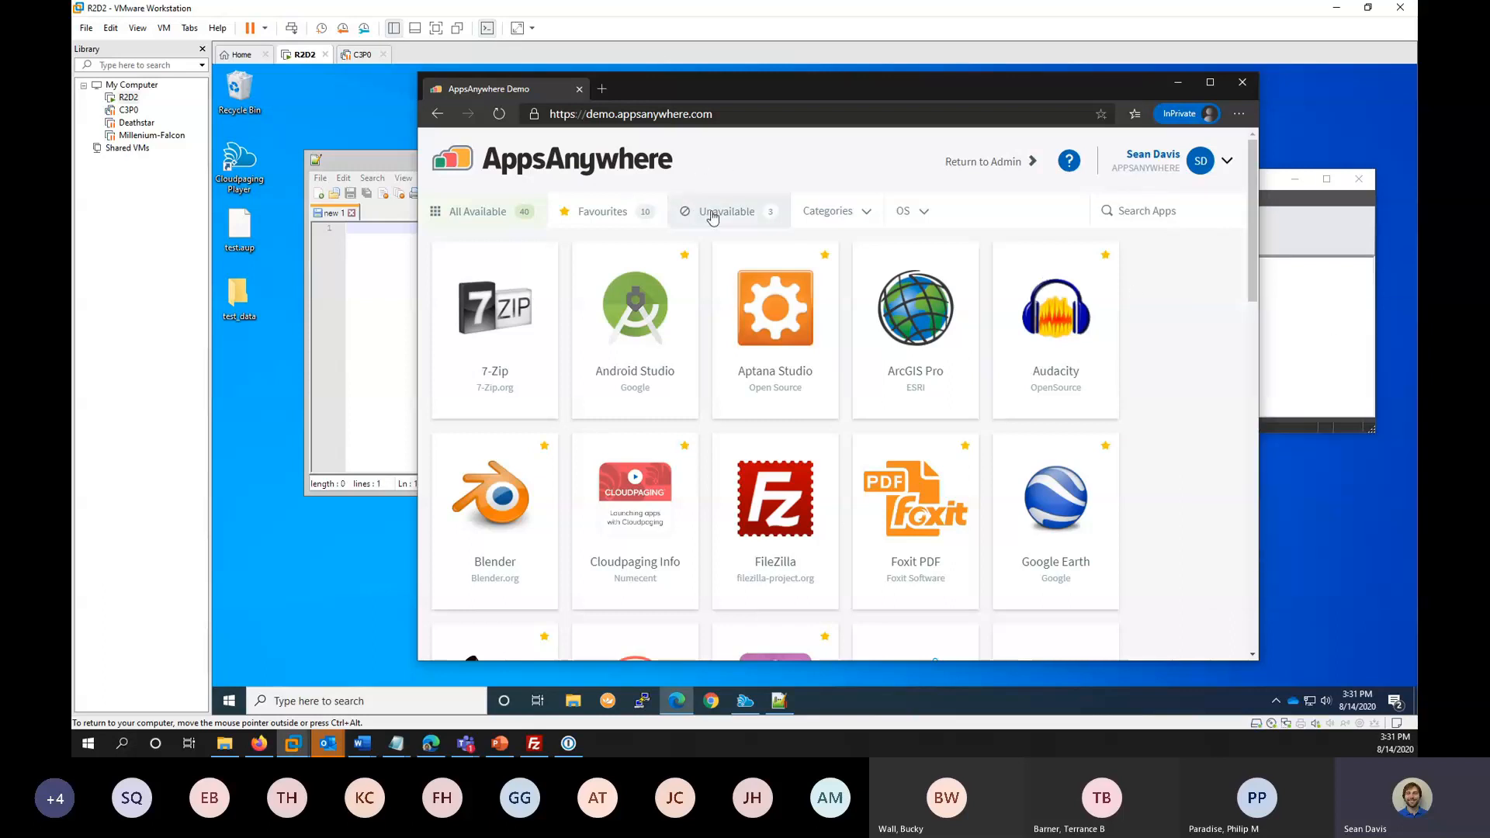
pyautogui.click(726, 211)
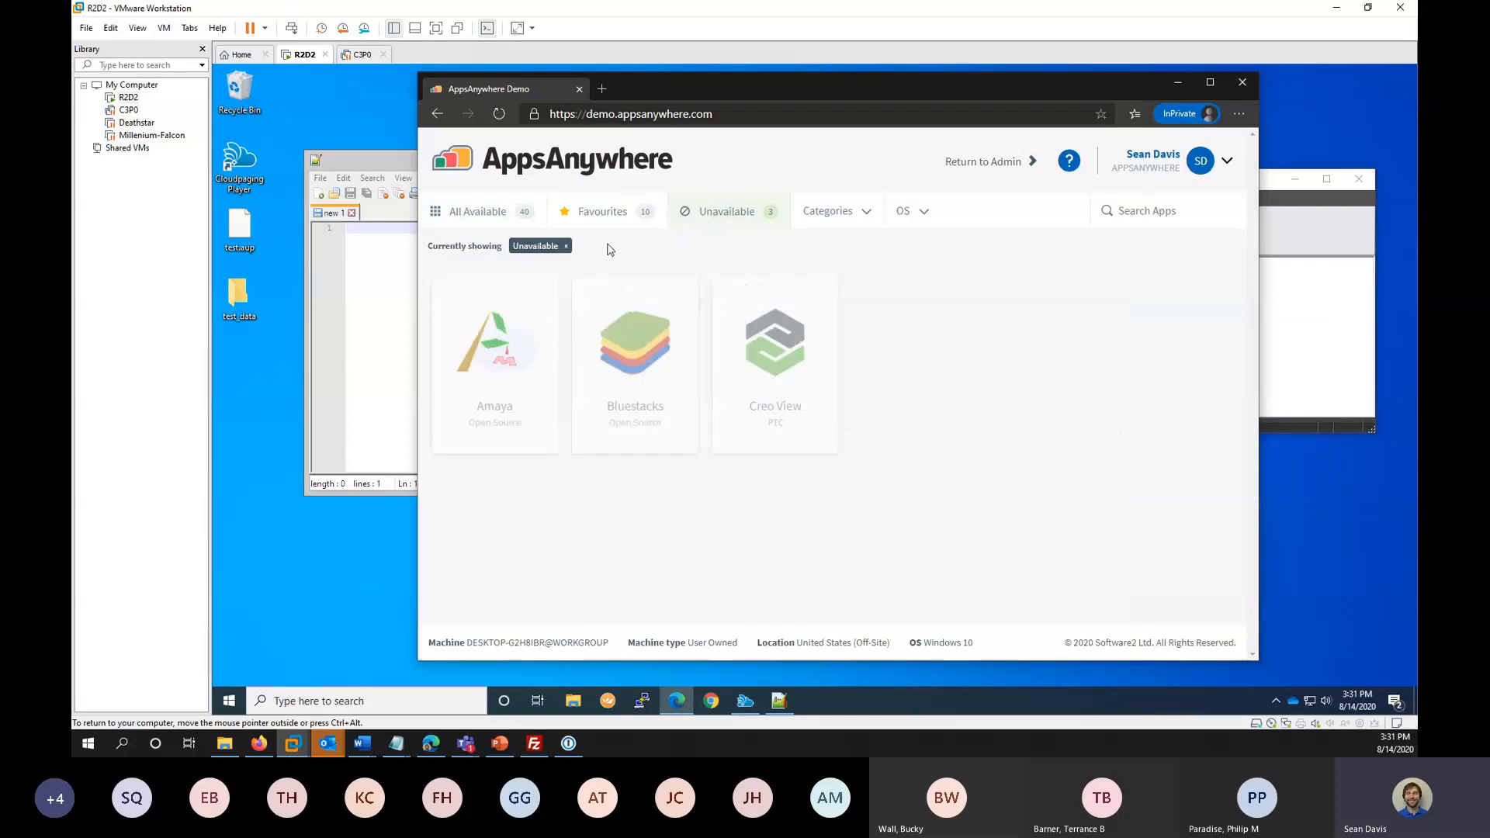
pyautogui.click(477, 211)
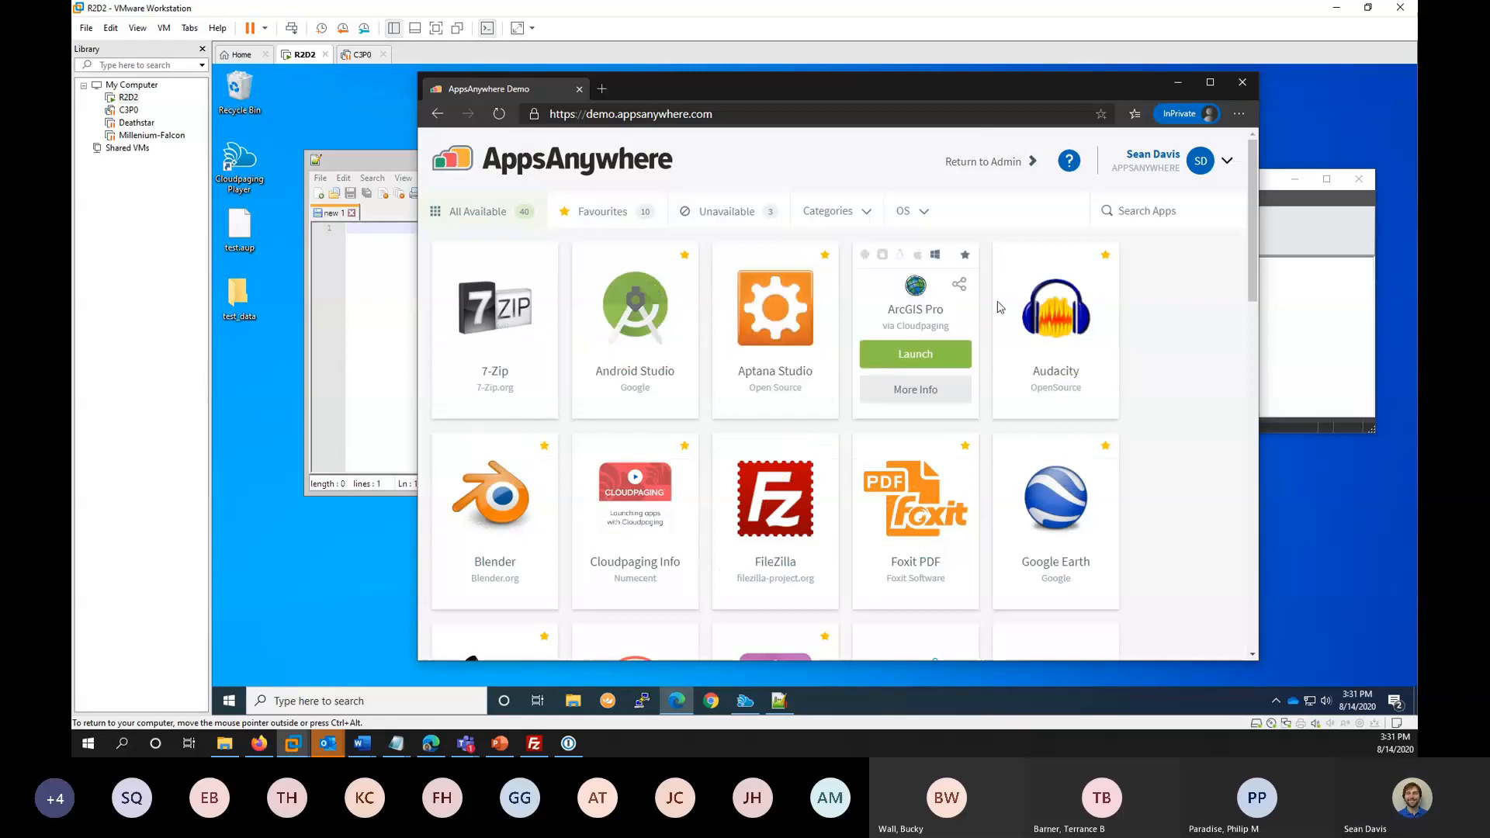
pyautogui.click(726, 211)
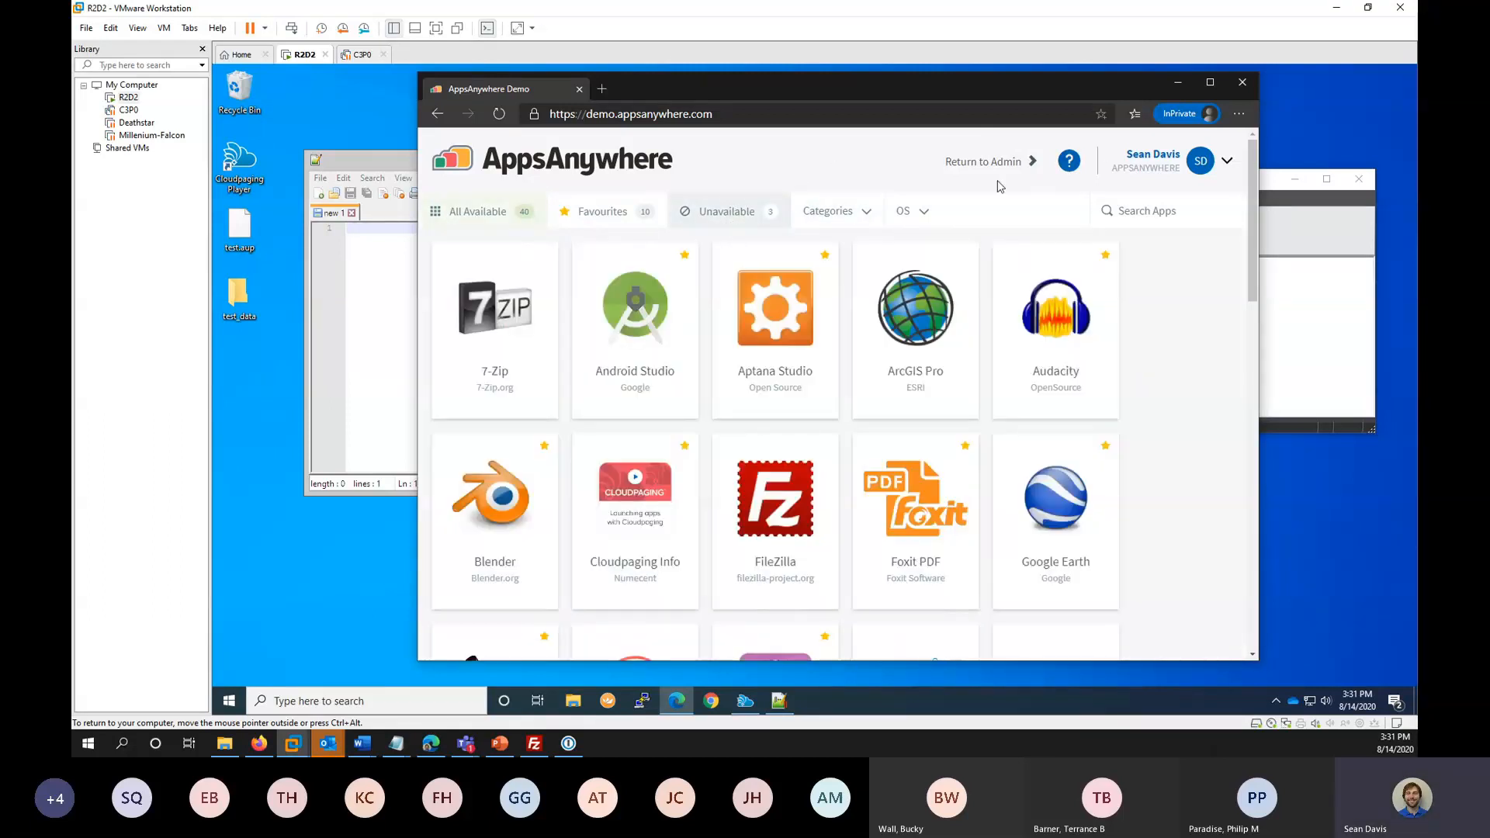
pyautogui.moveTo(1142, 276)
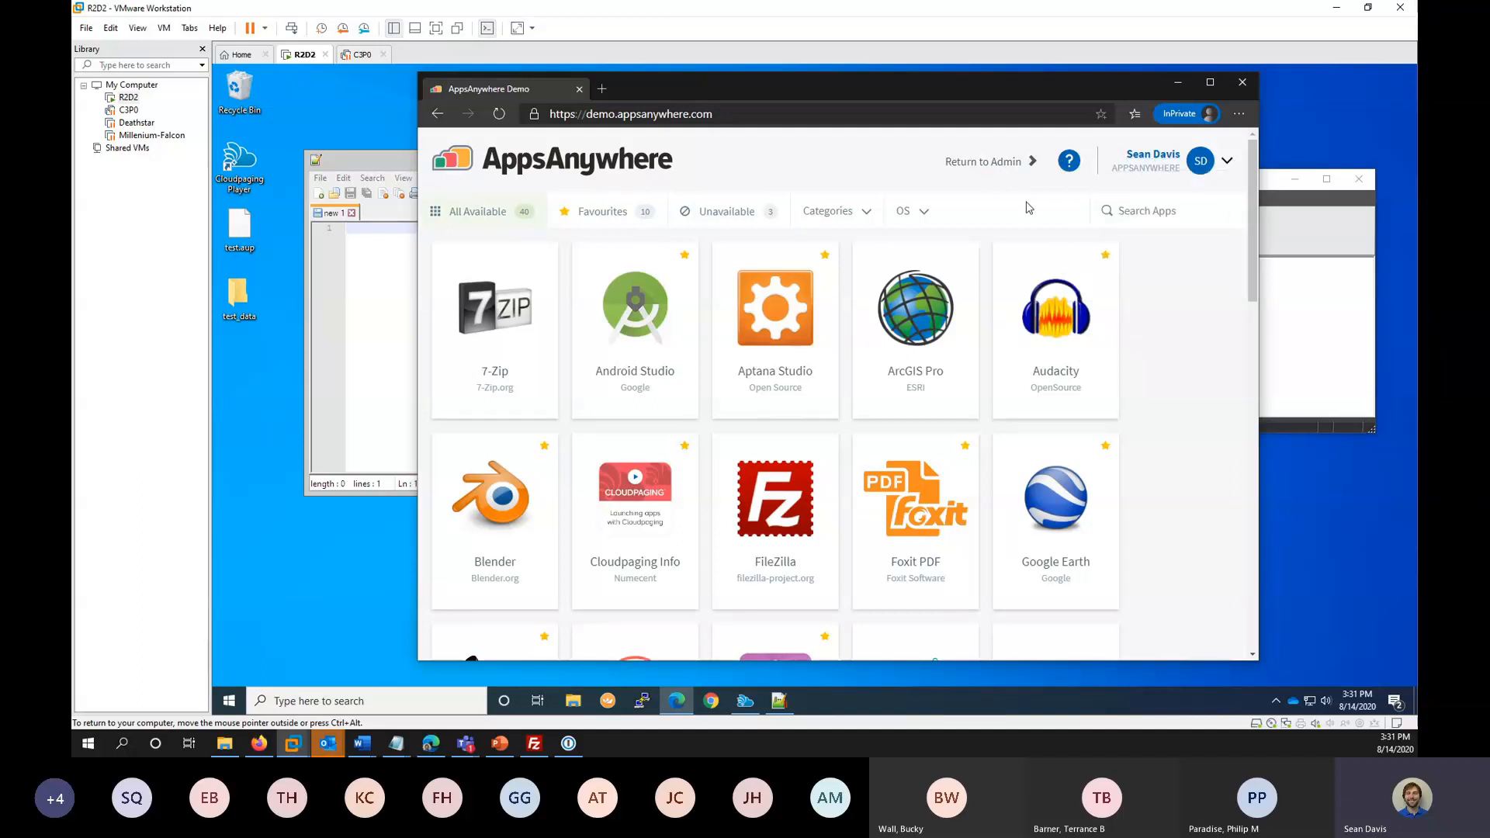
pyautogui.moveTo(1044, 194)
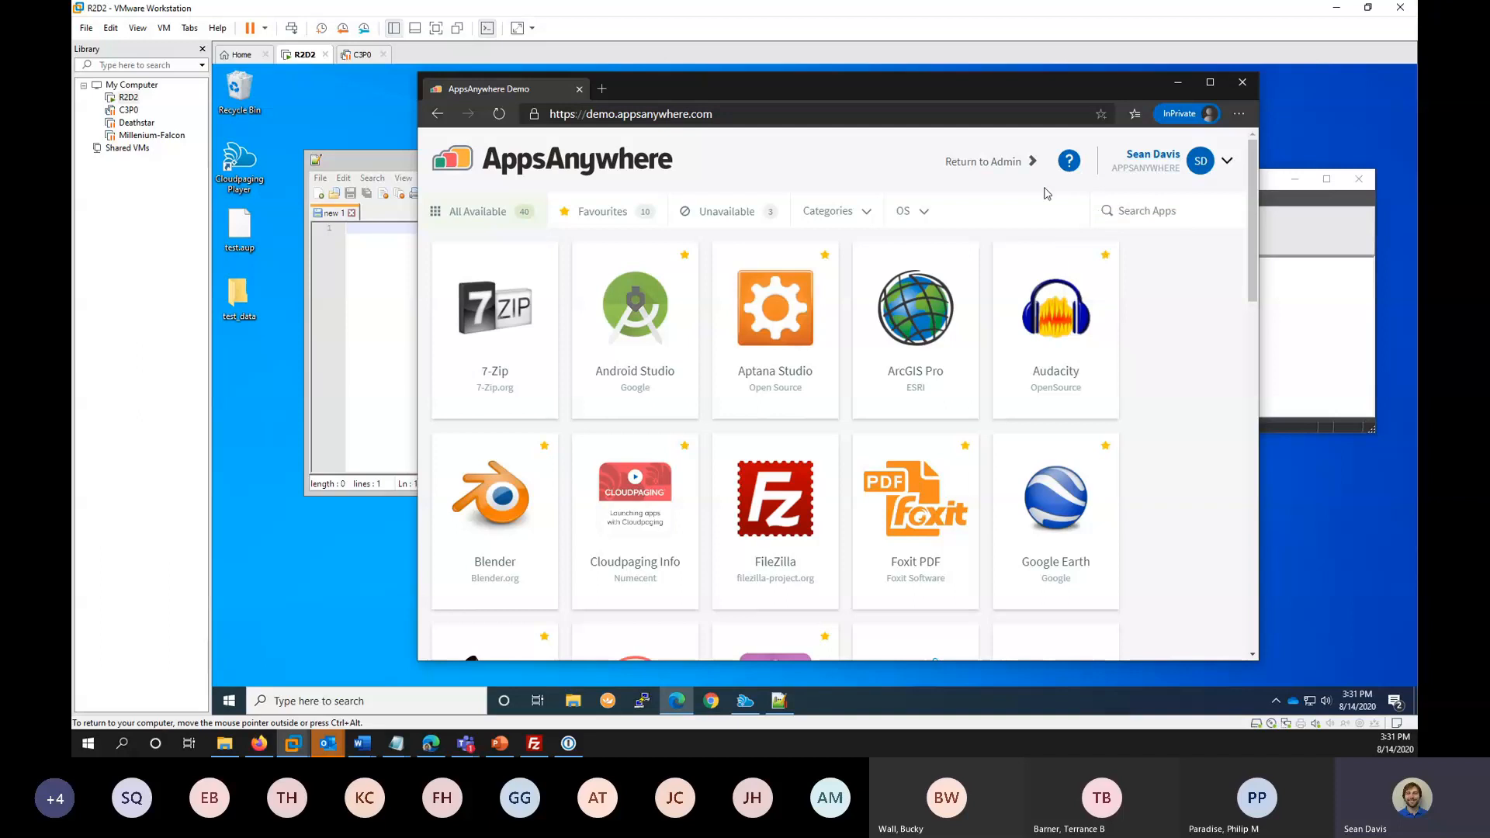
pyautogui.moveTo(1046, 194)
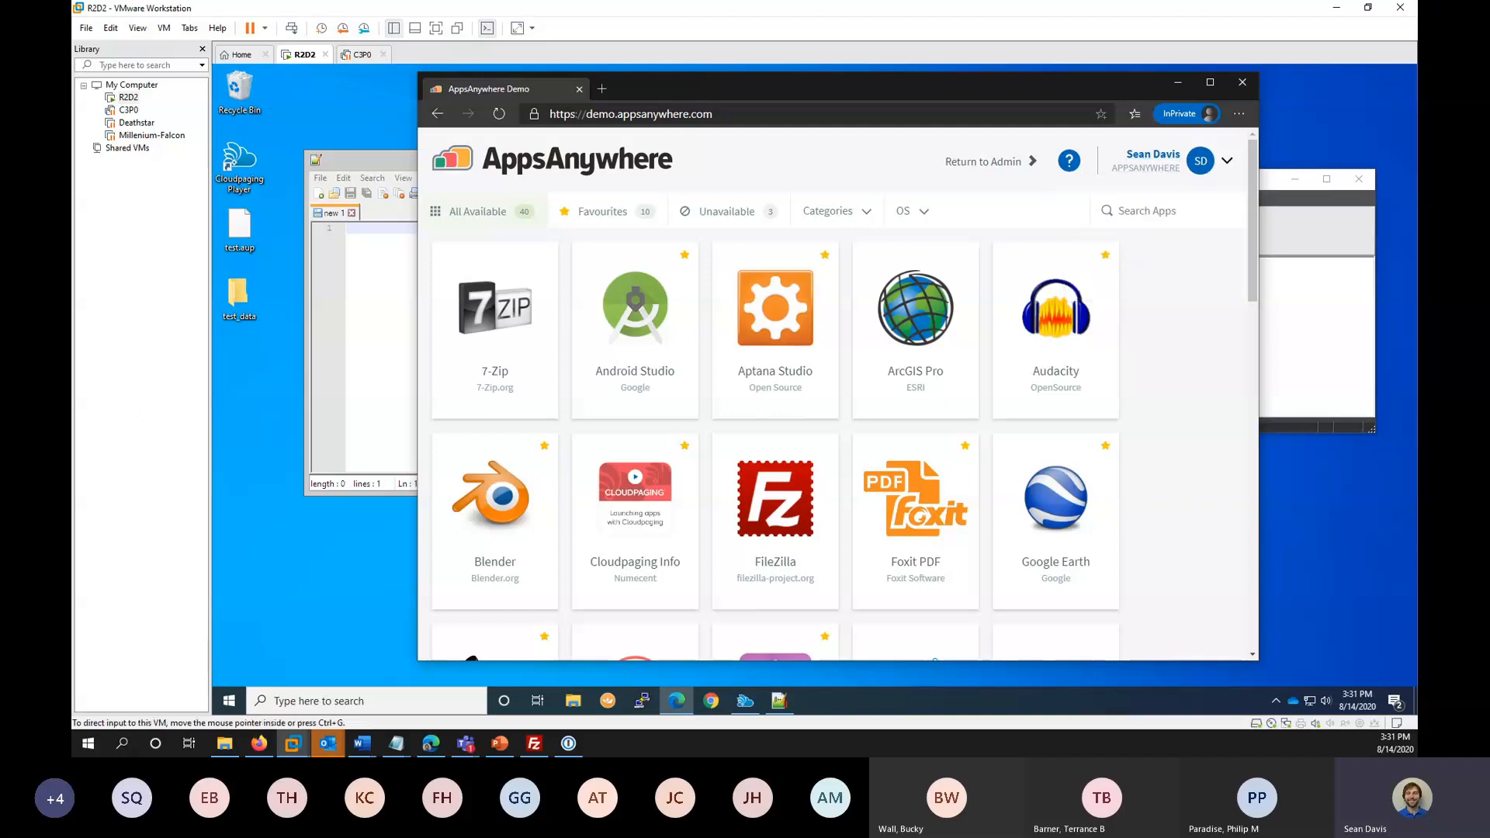
pyautogui.moveTo(1021, 220)
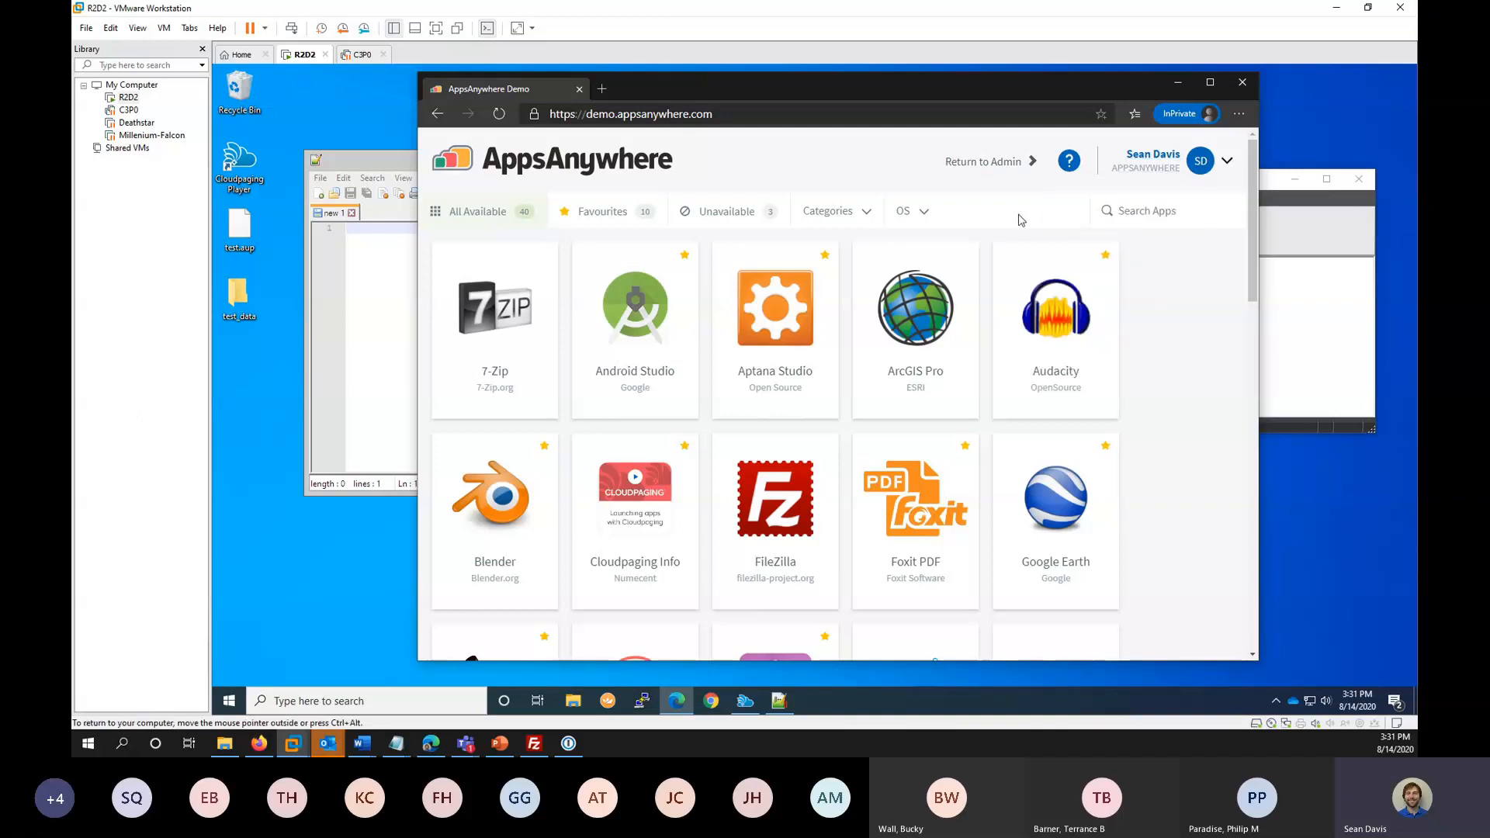
pyautogui.moveTo(859, 191)
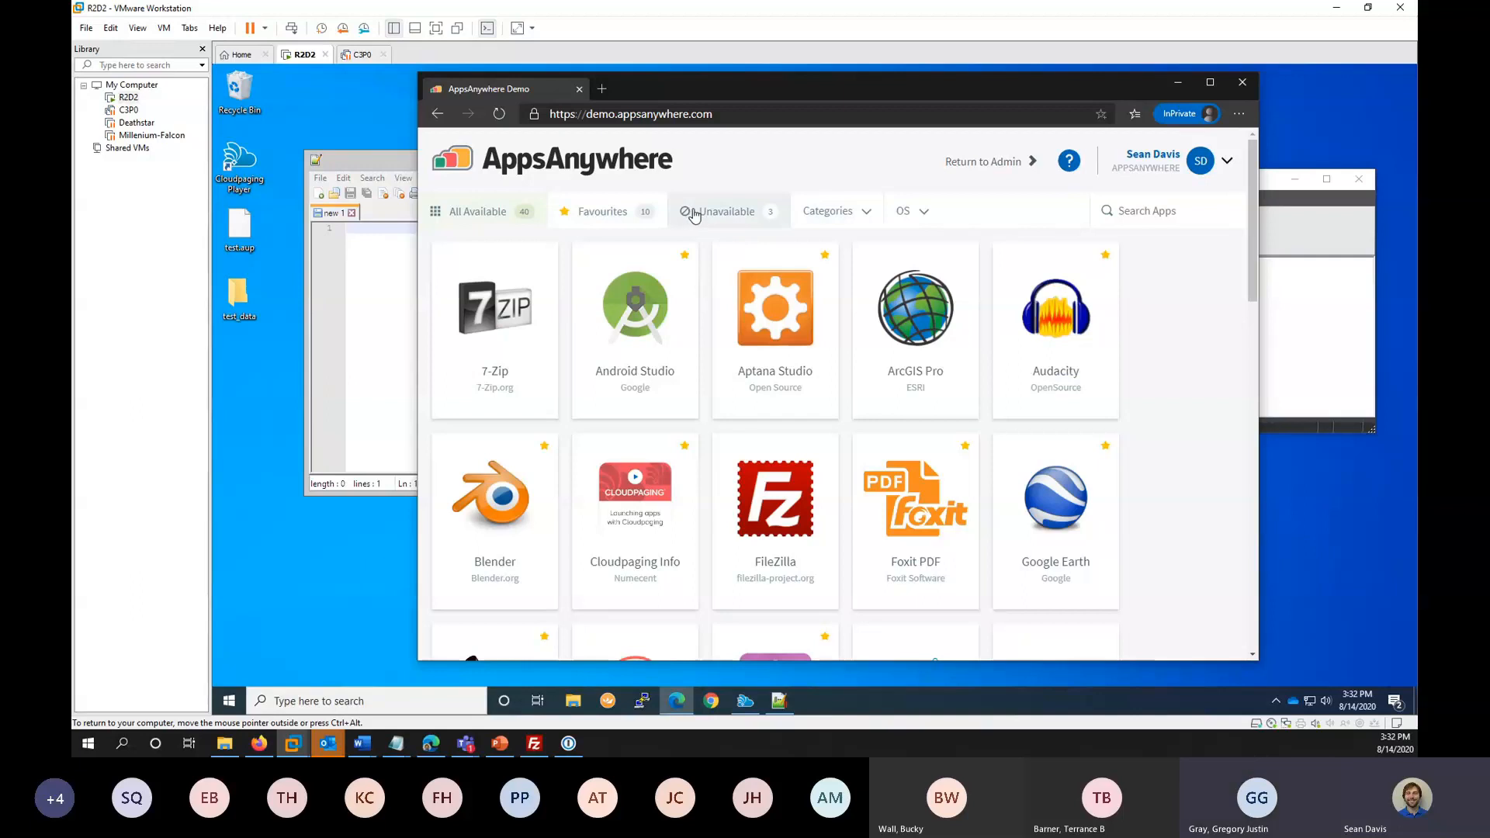
pyautogui.click(726, 211)
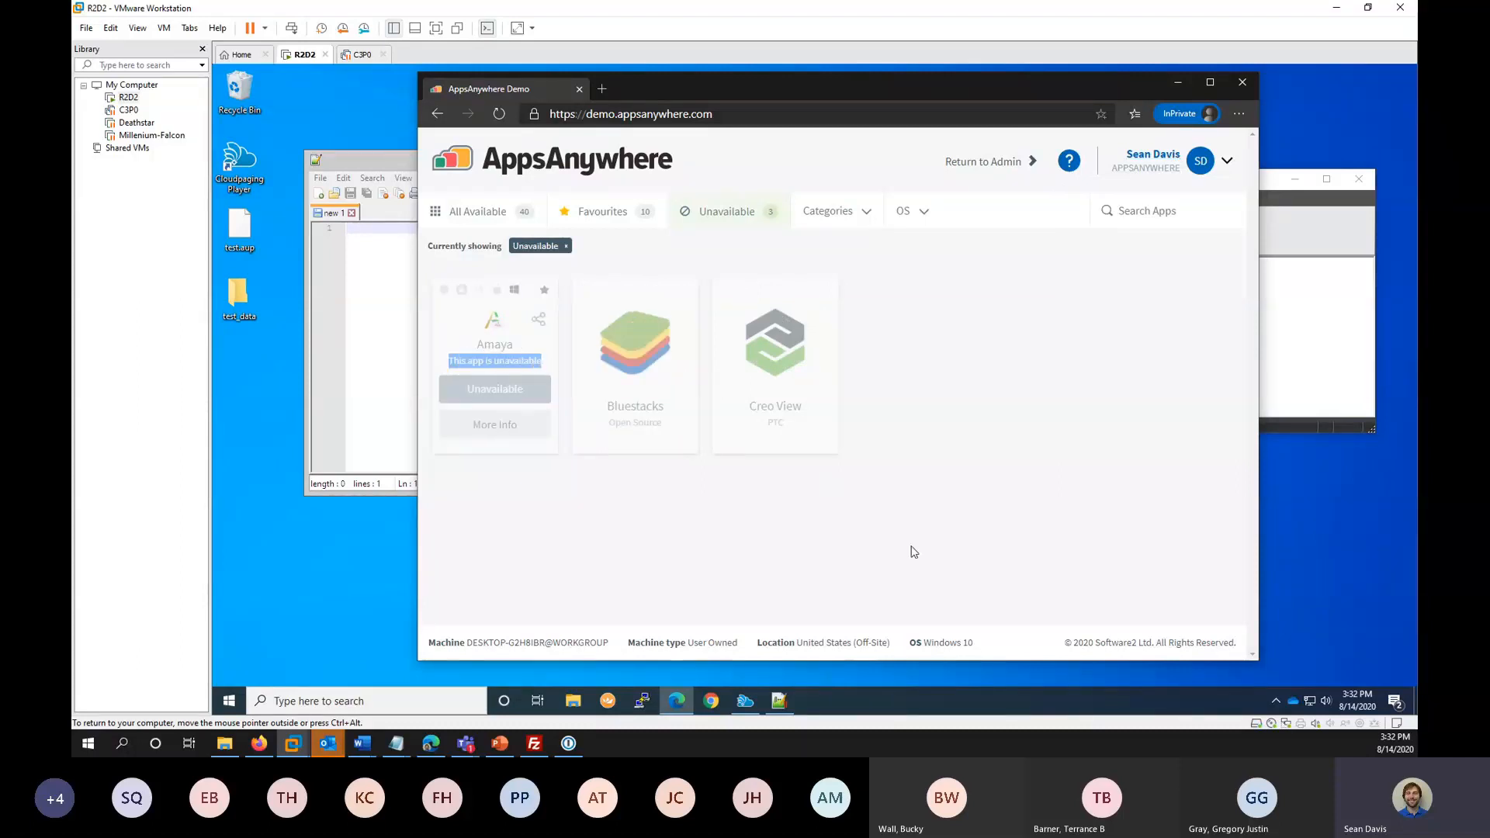
pyautogui.moveTo(587, 362)
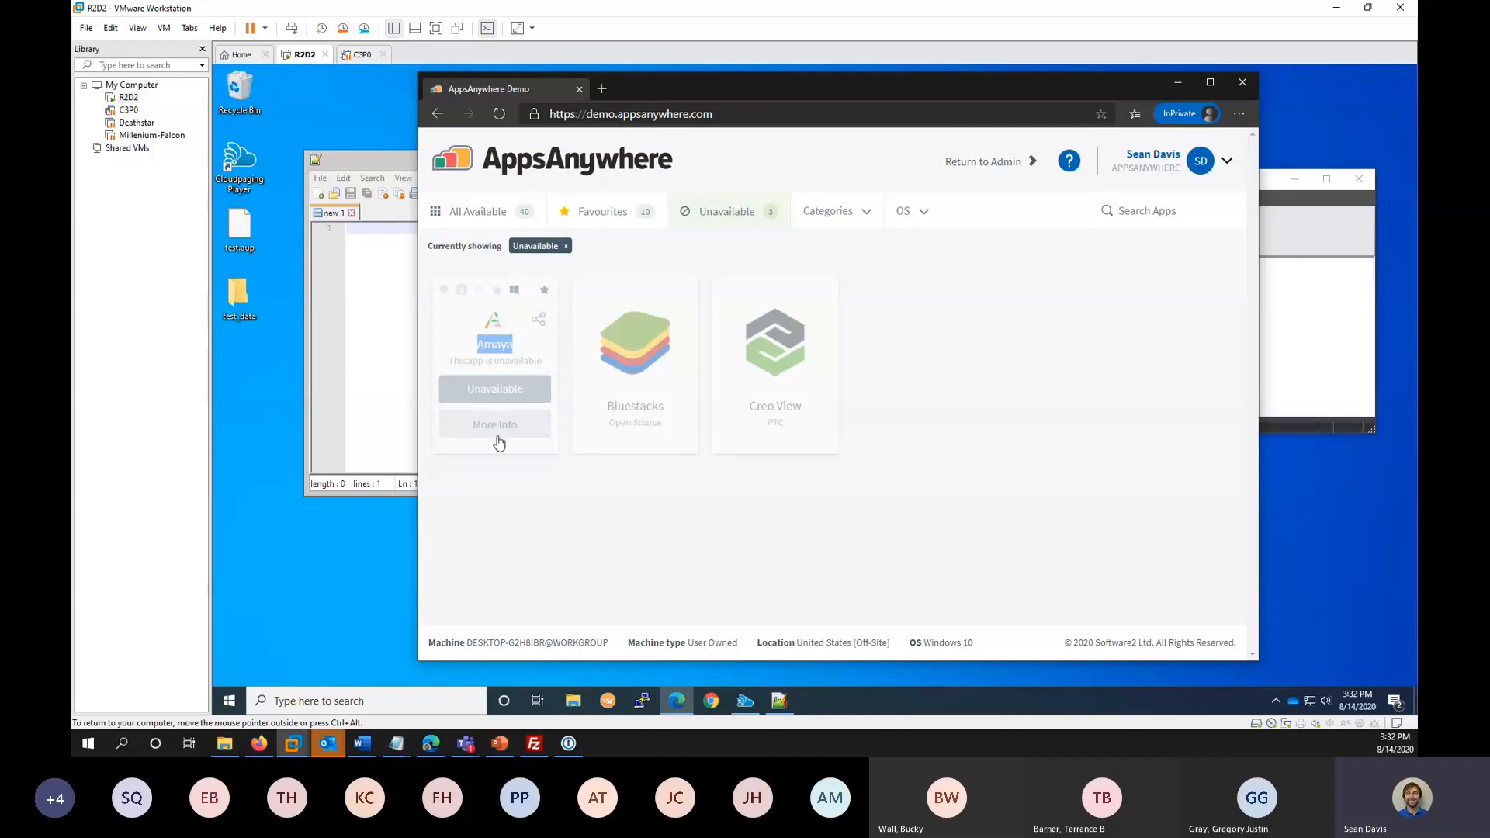
# Show Amaya's More Info panel on its Delivery Methods view with the Cloudpaging description.
pyautogui.click(496, 424)
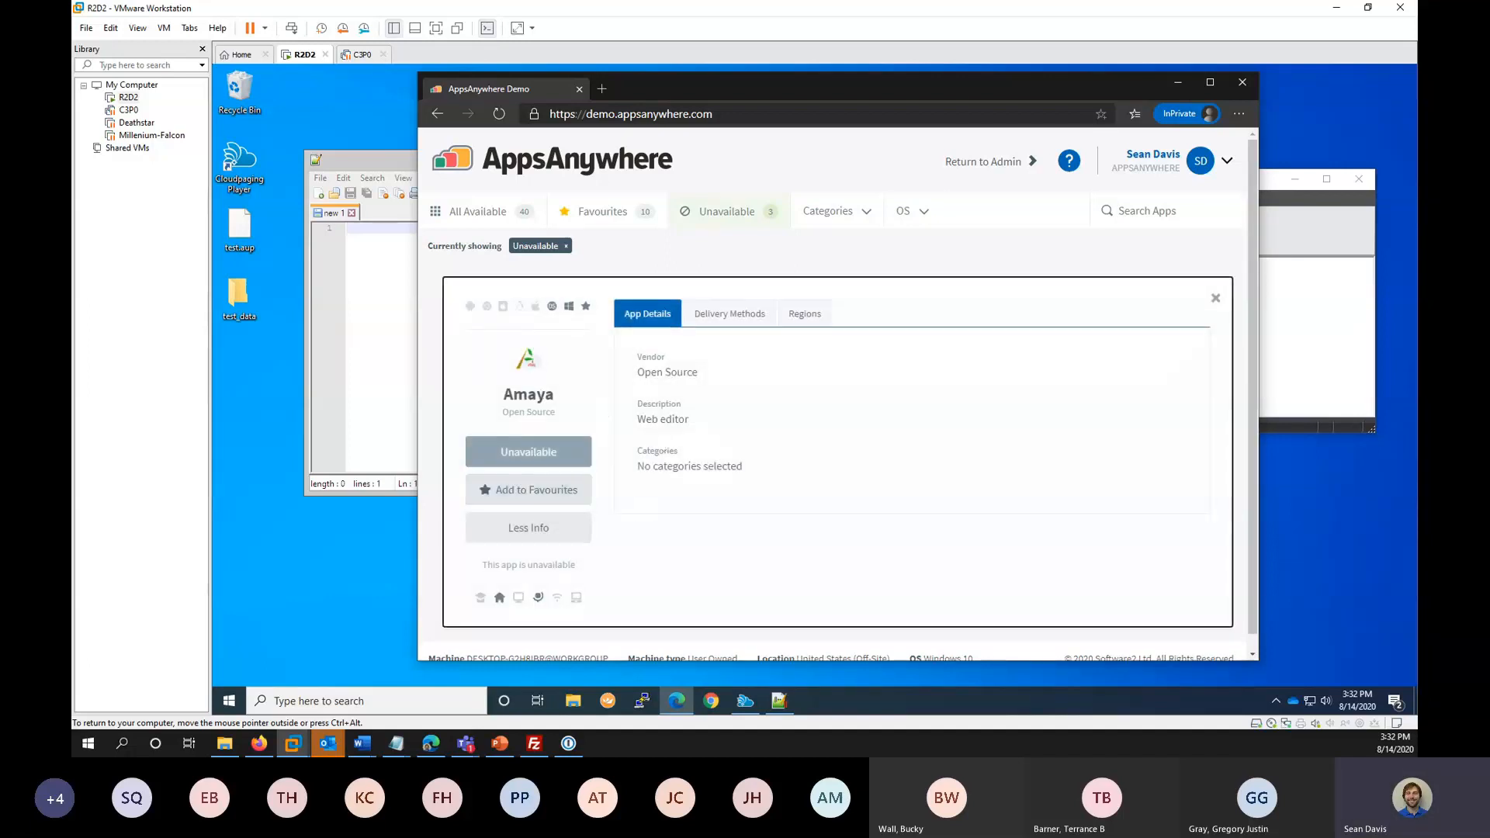
pyautogui.moveTo(708, 425)
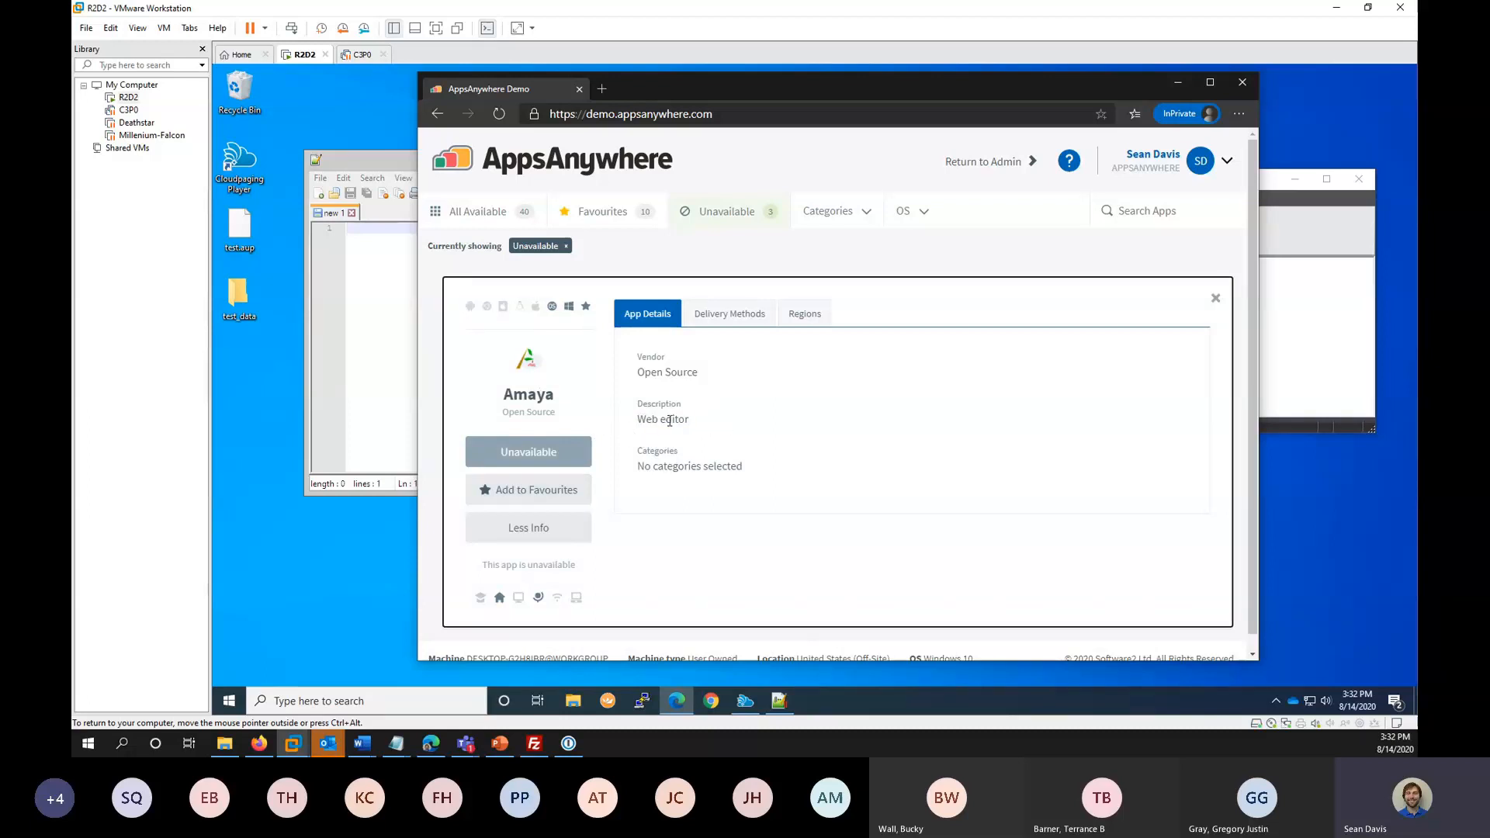
pyautogui.moveTo(642, 436)
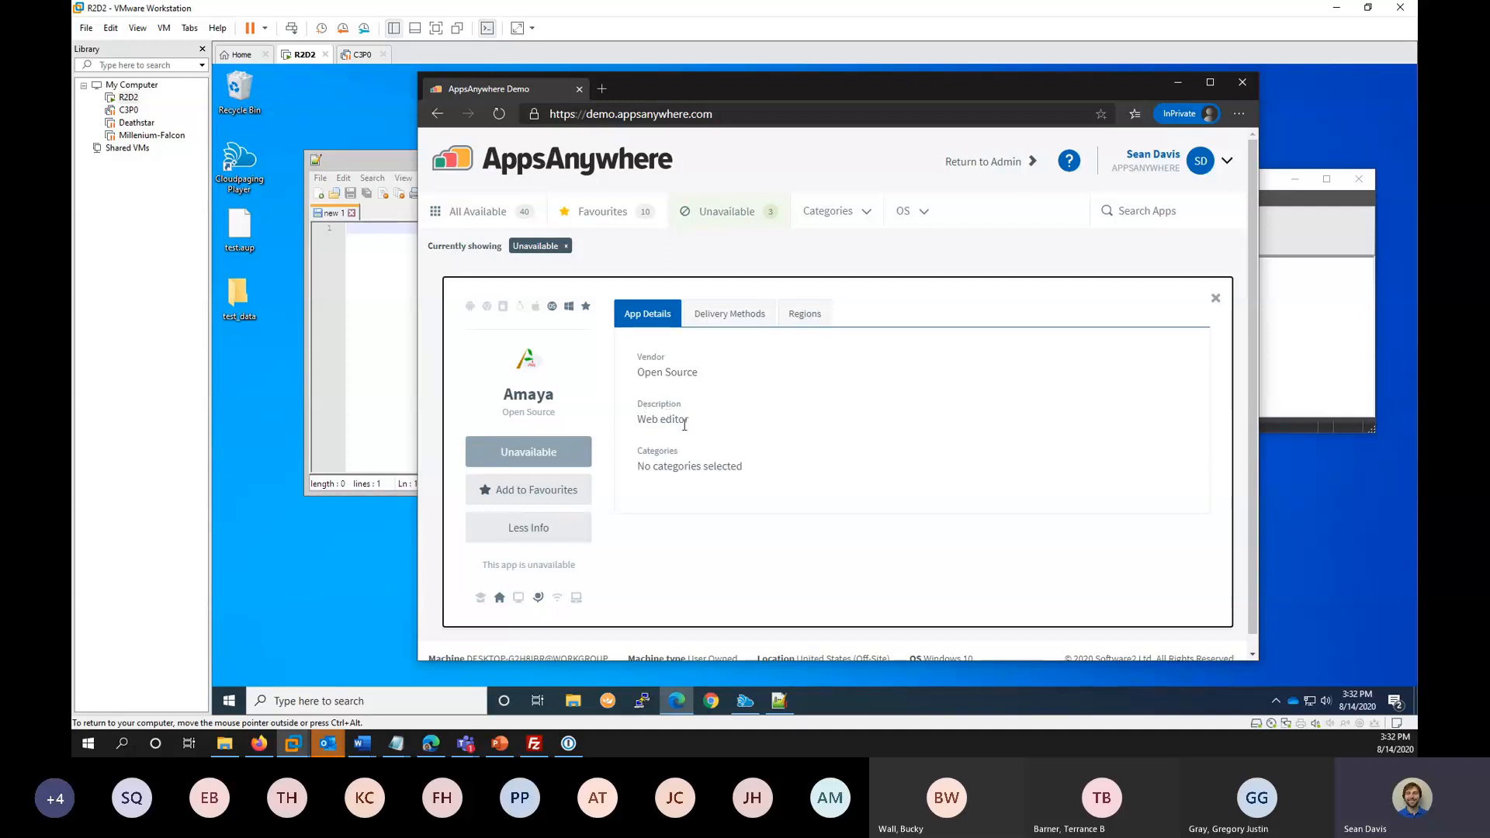
pyautogui.moveTo(685, 435)
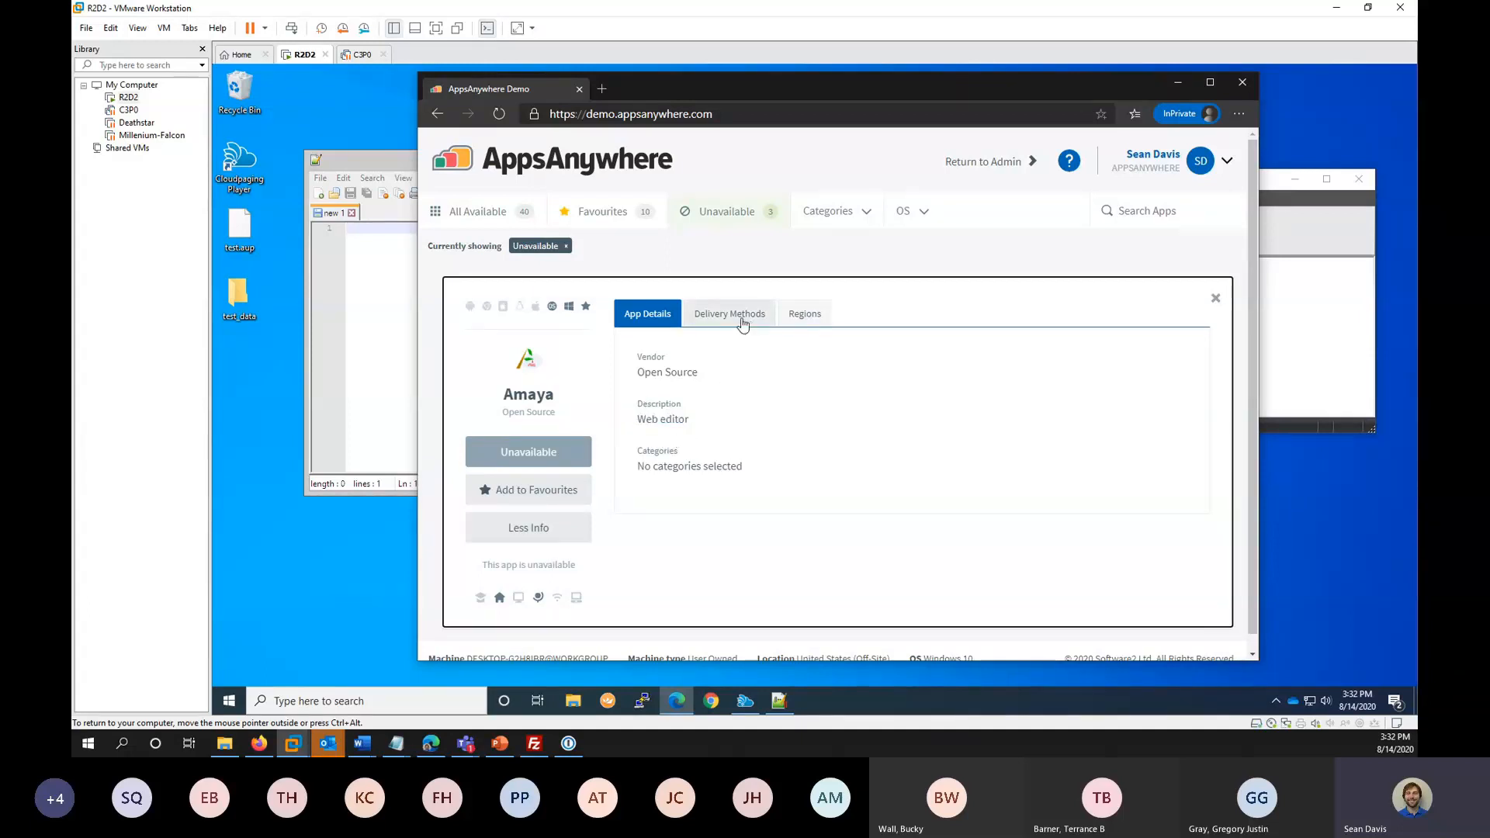
pyautogui.moveTo(730, 300)
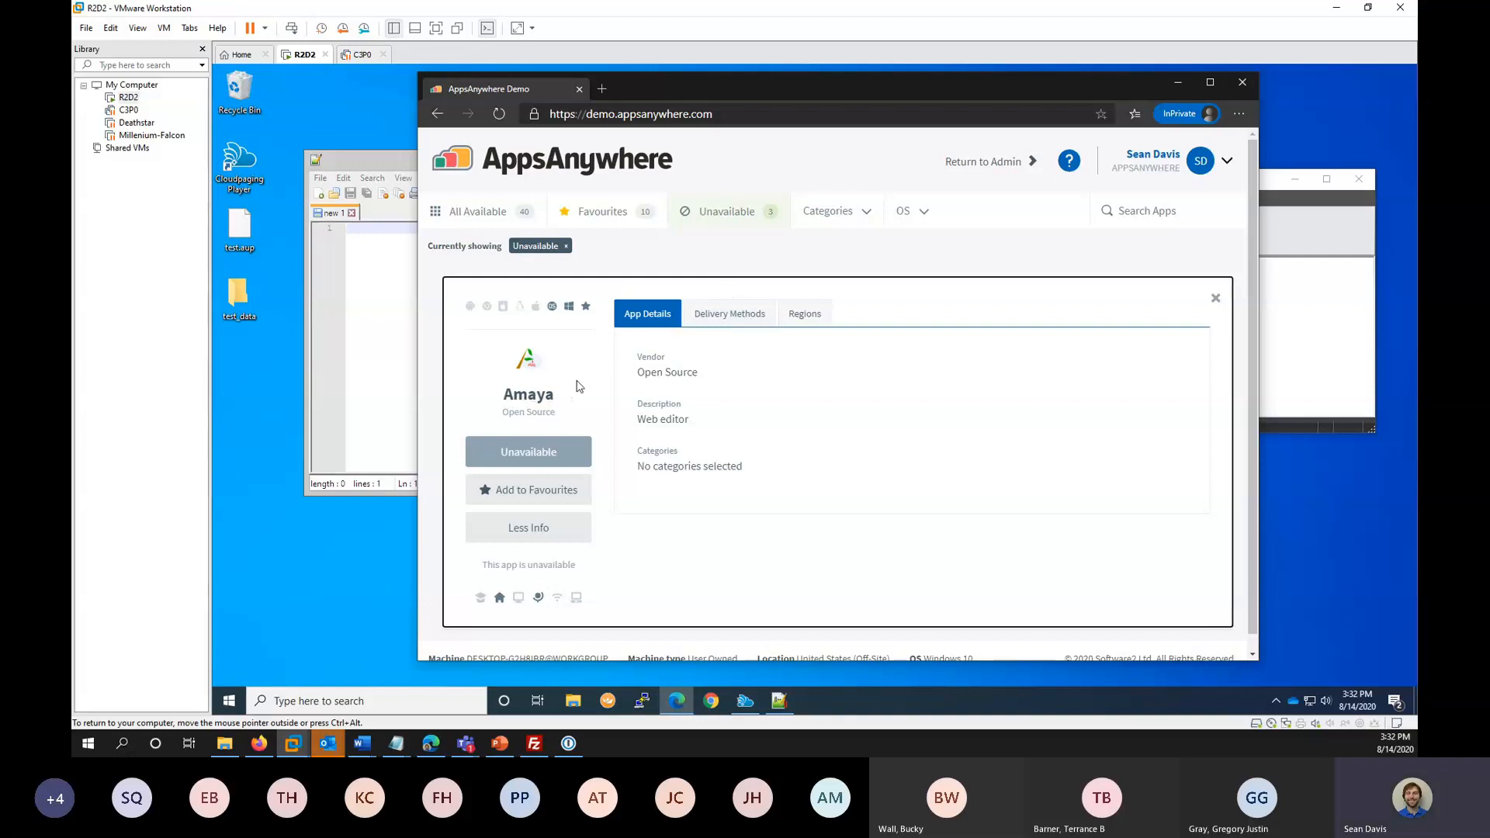
pyautogui.moveTo(676, 359)
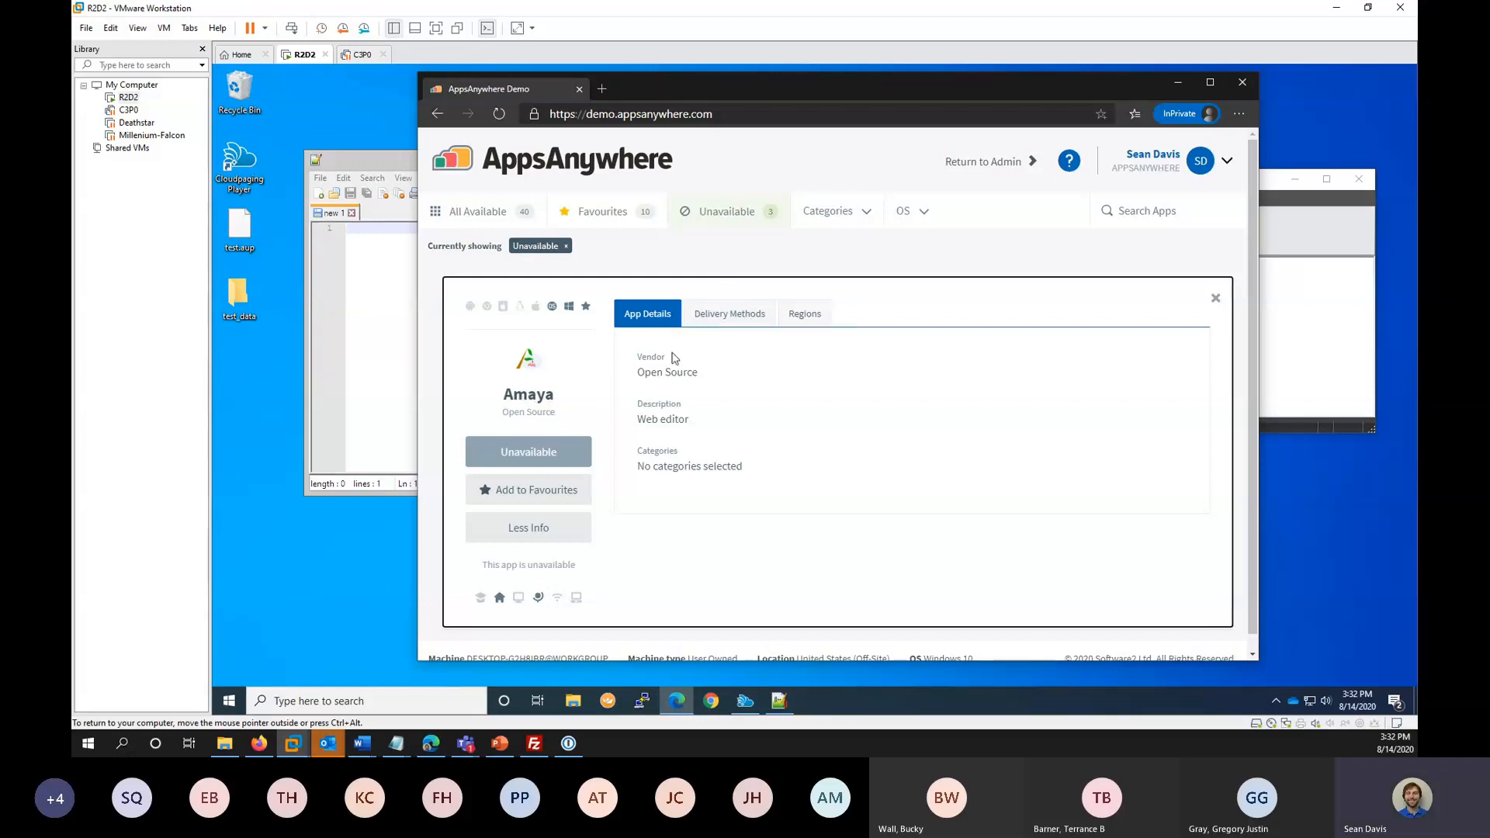
pyautogui.click(730, 312)
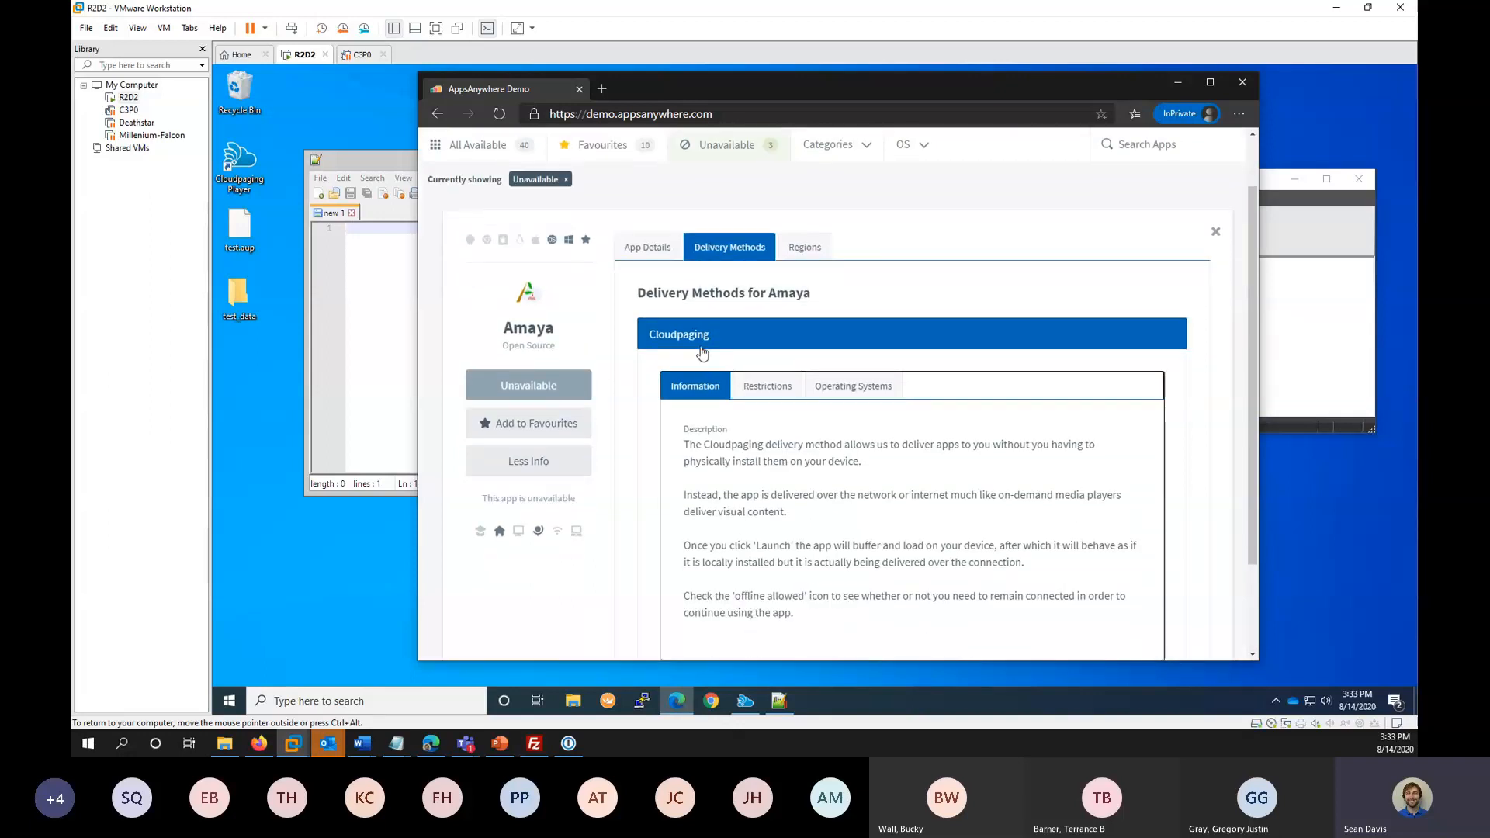
pyautogui.scroll(-3)
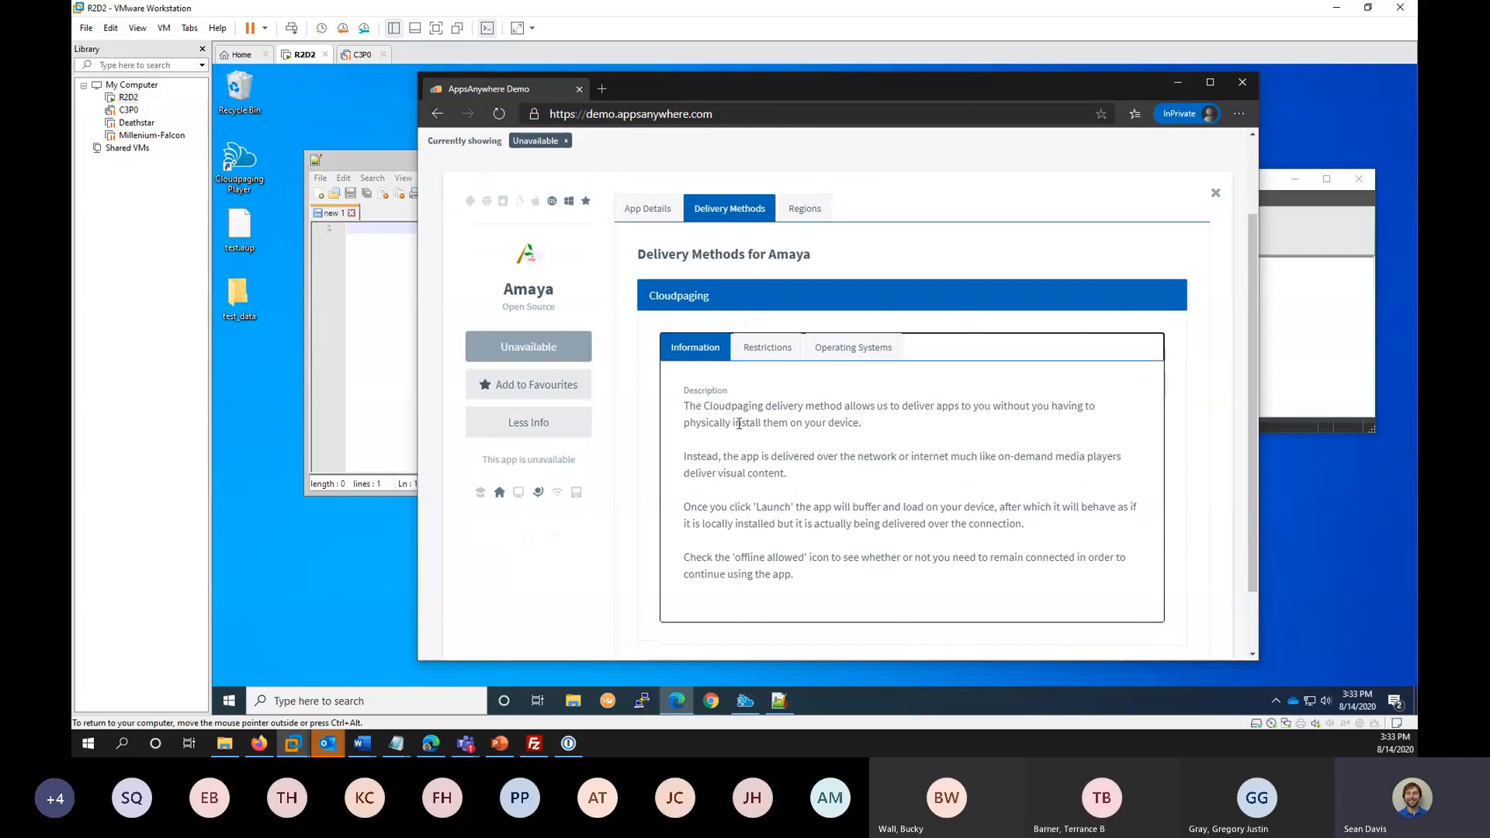
pyautogui.moveTo(692, 326)
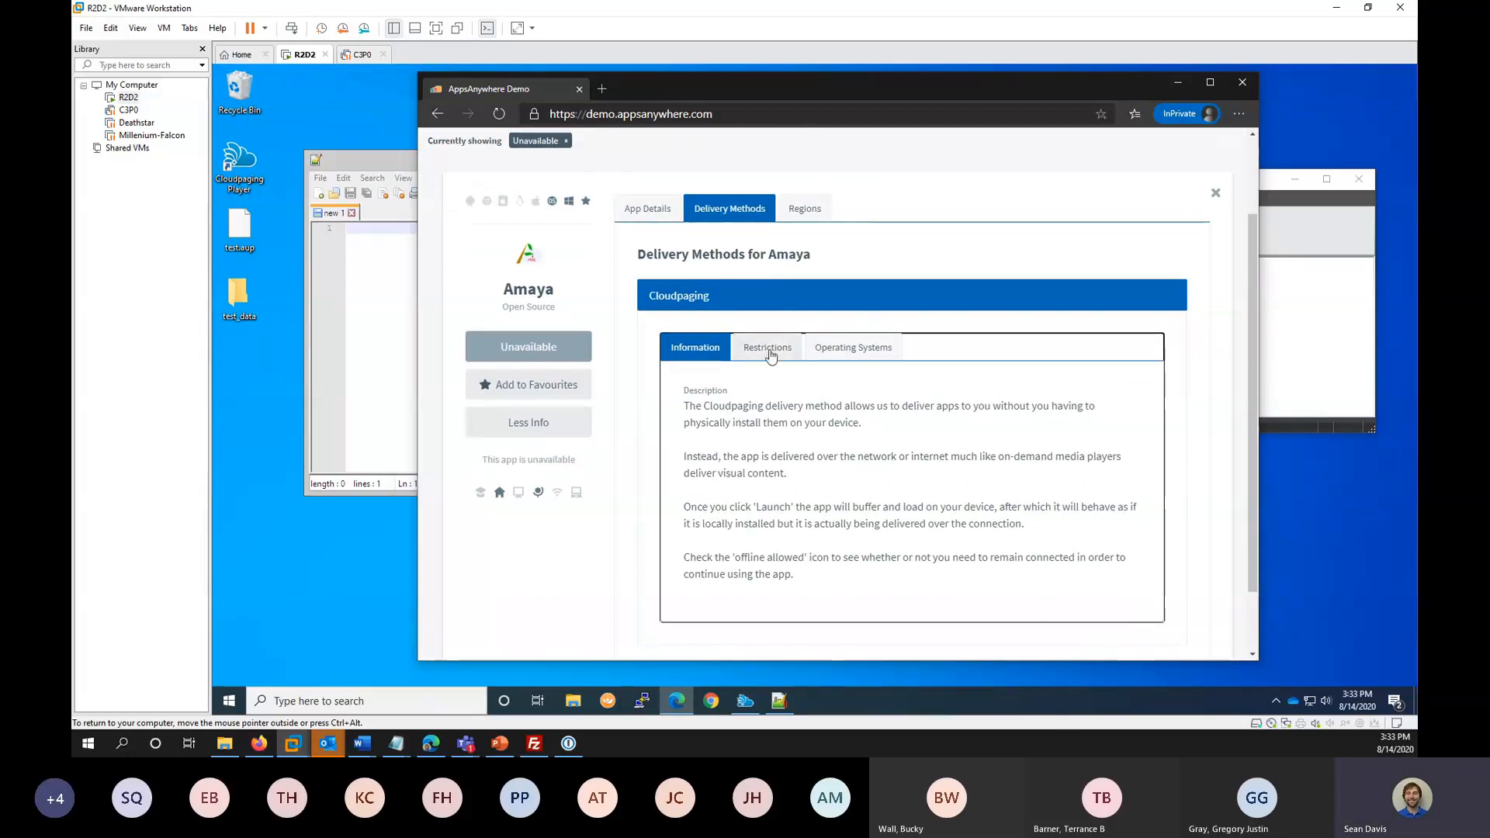
# Show Amaya's Cloudpaging restrictions and highlight the user-owned devices 'Not allowed' status.
pyautogui.click(767, 346)
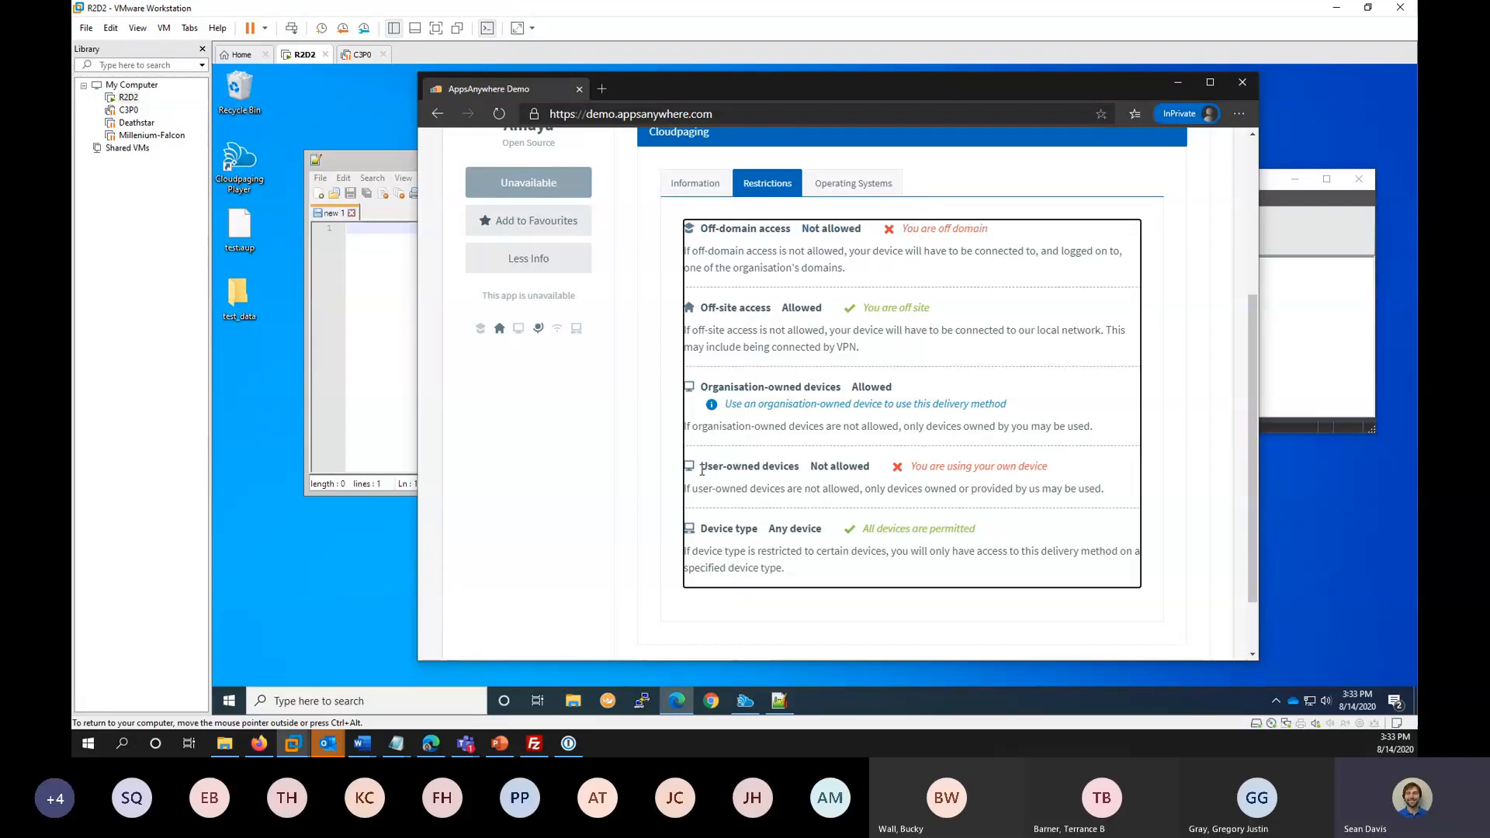
pyautogui.moveTo(700, 466); pyautogui.dragTo(1040, 466)
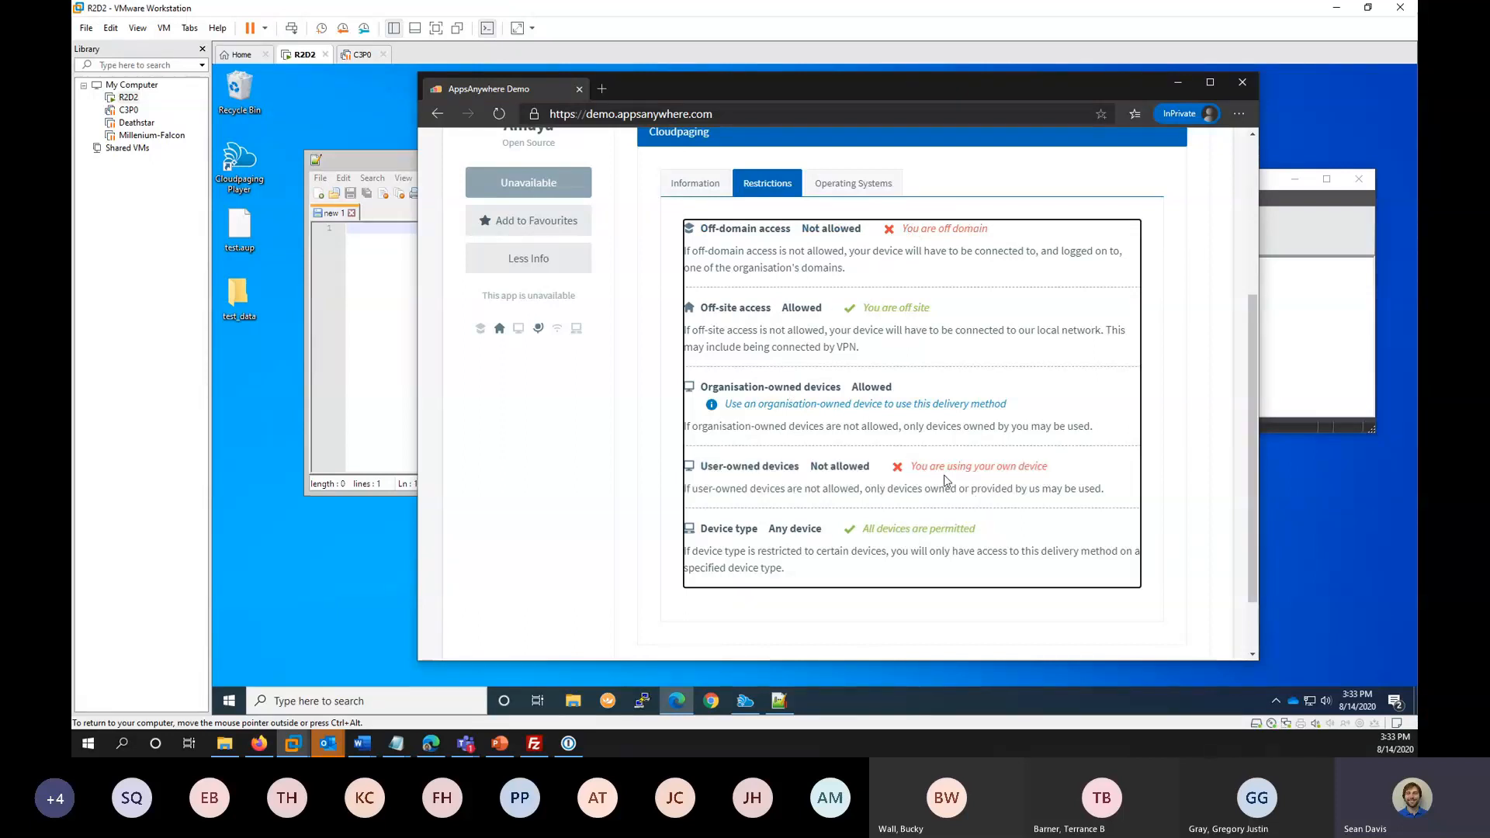
pyautogui.moveTo(812, 384)
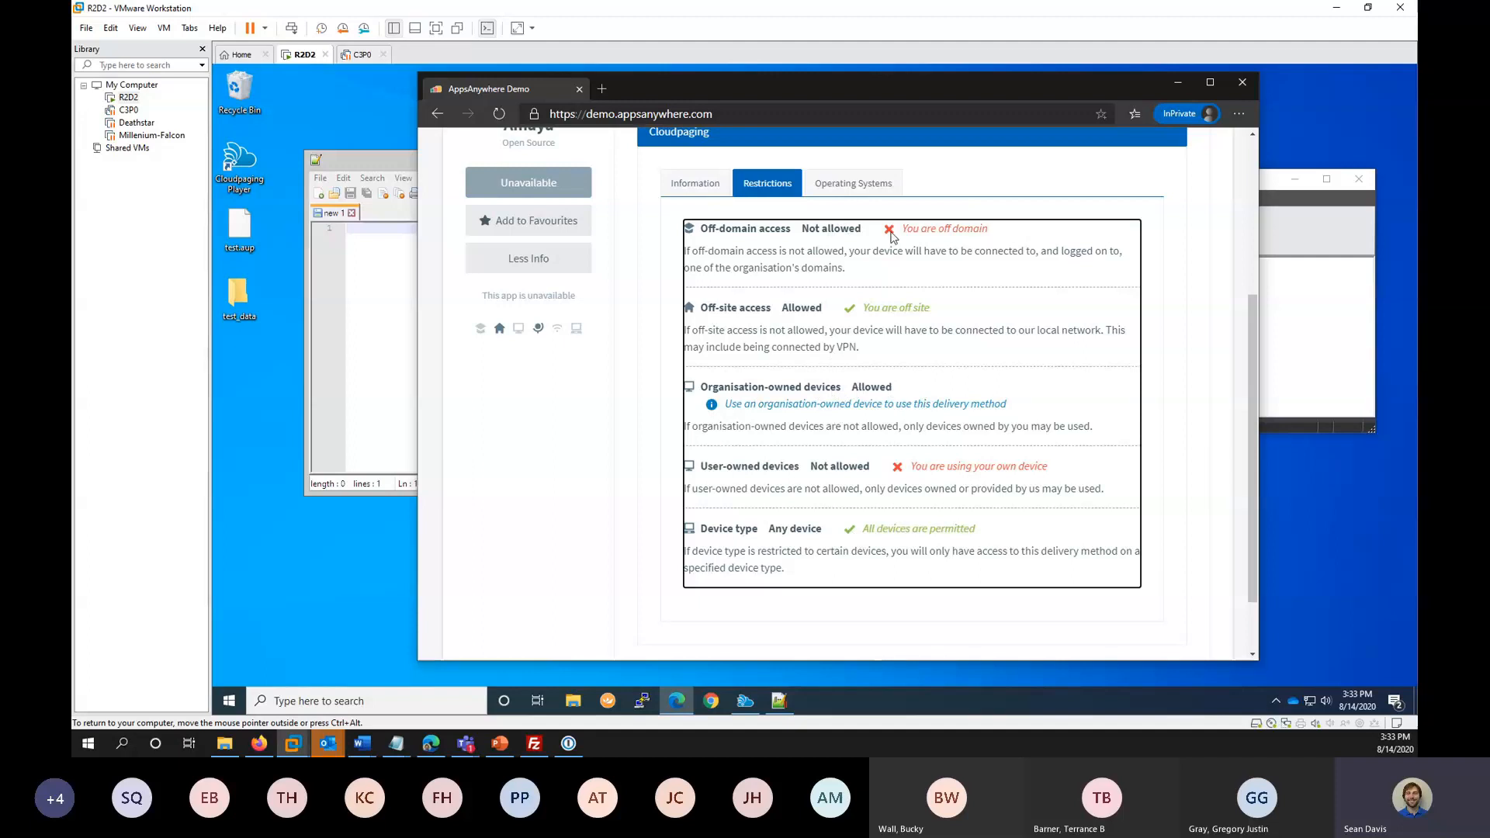
pyautogui.doubleClick(840, 466)
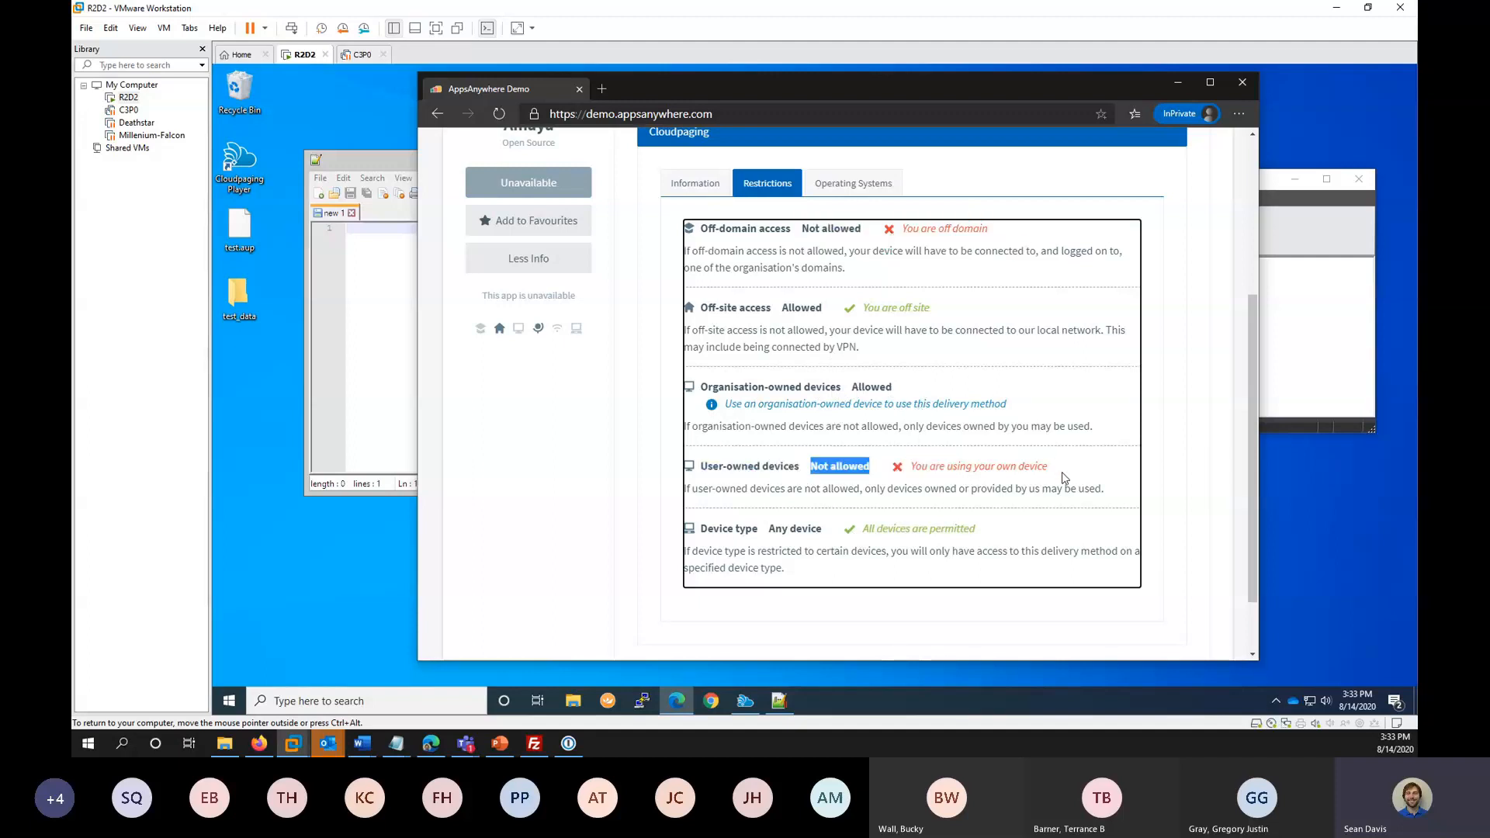
# Scroll through the restriction list, including off-domain access not being allowed.
pyautogui.scroll(3)
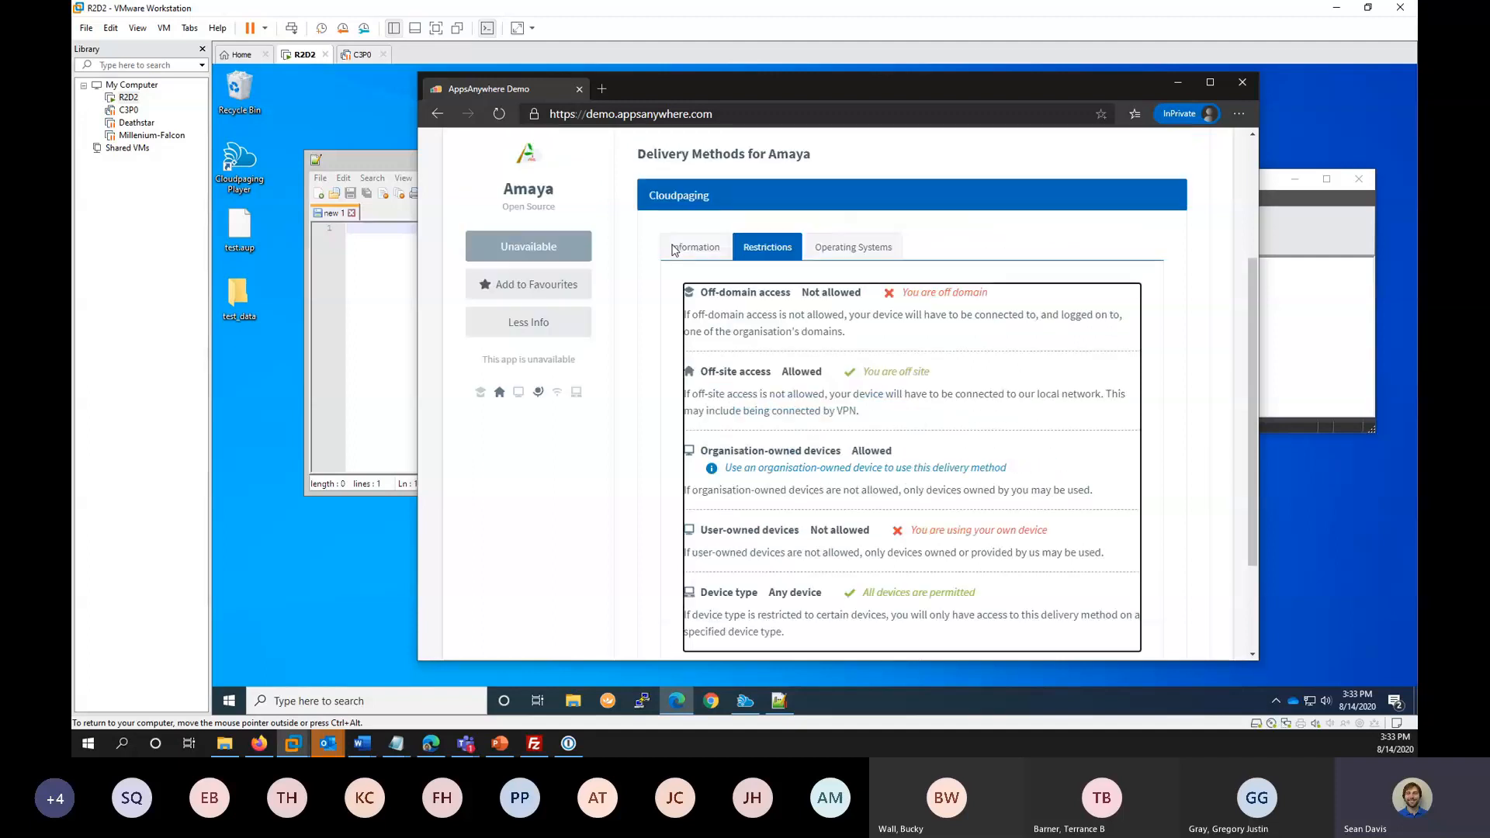
pyautogui.scroll(-3)
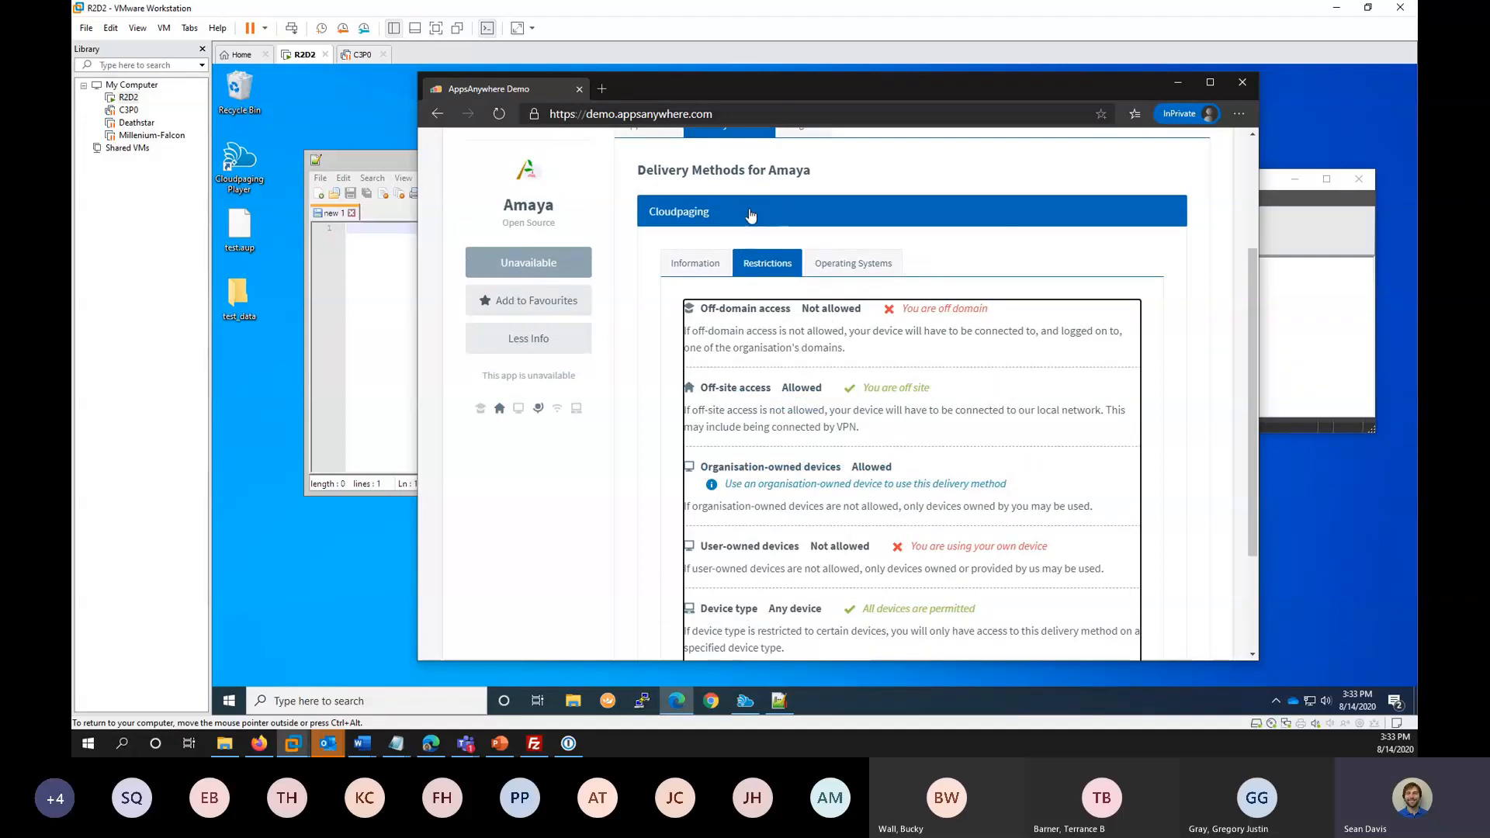
pyautogui.moveTo(736, 224)
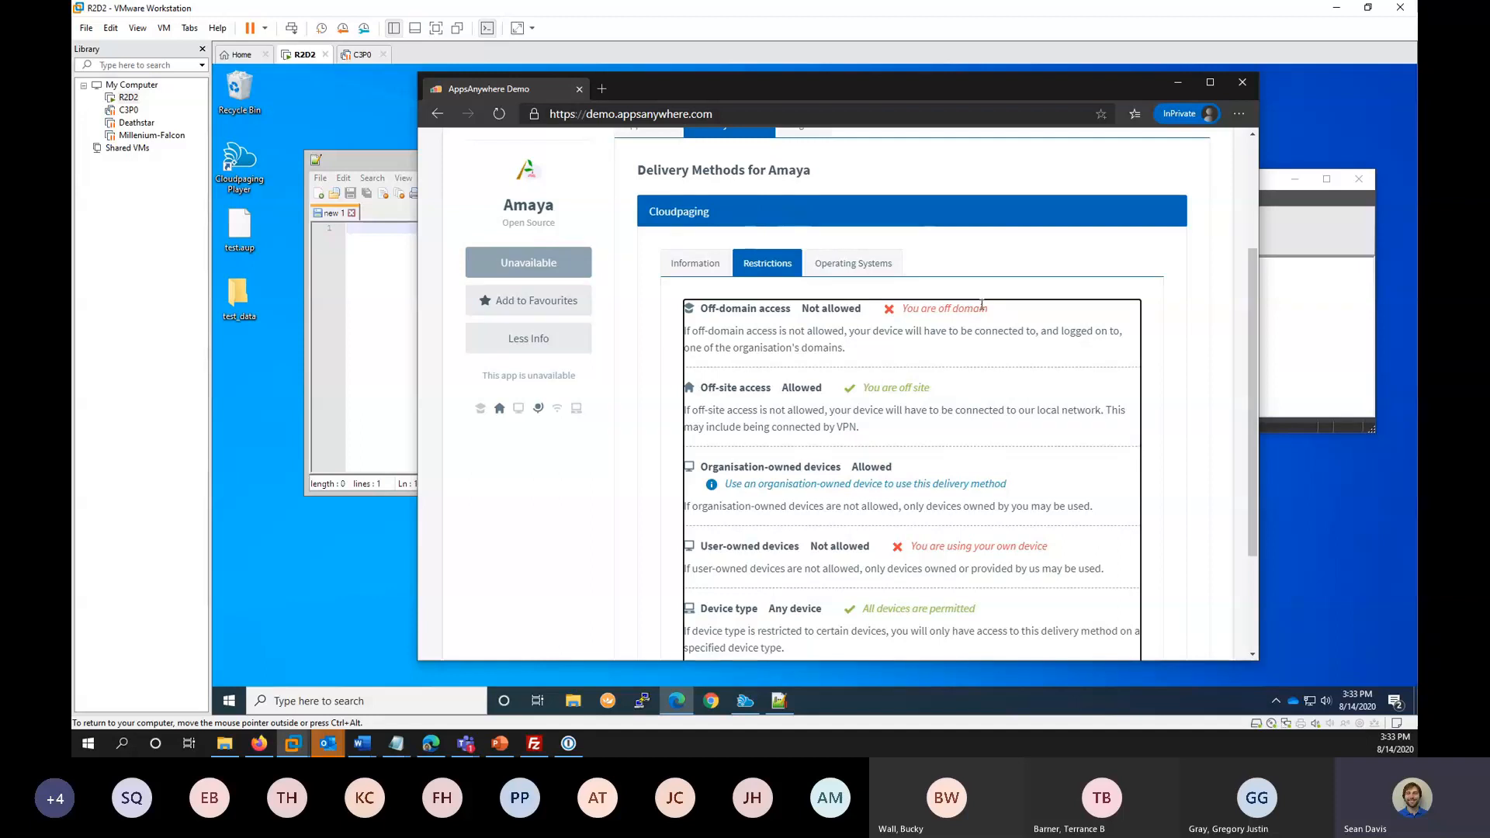
pyautogui.scroll(-3)
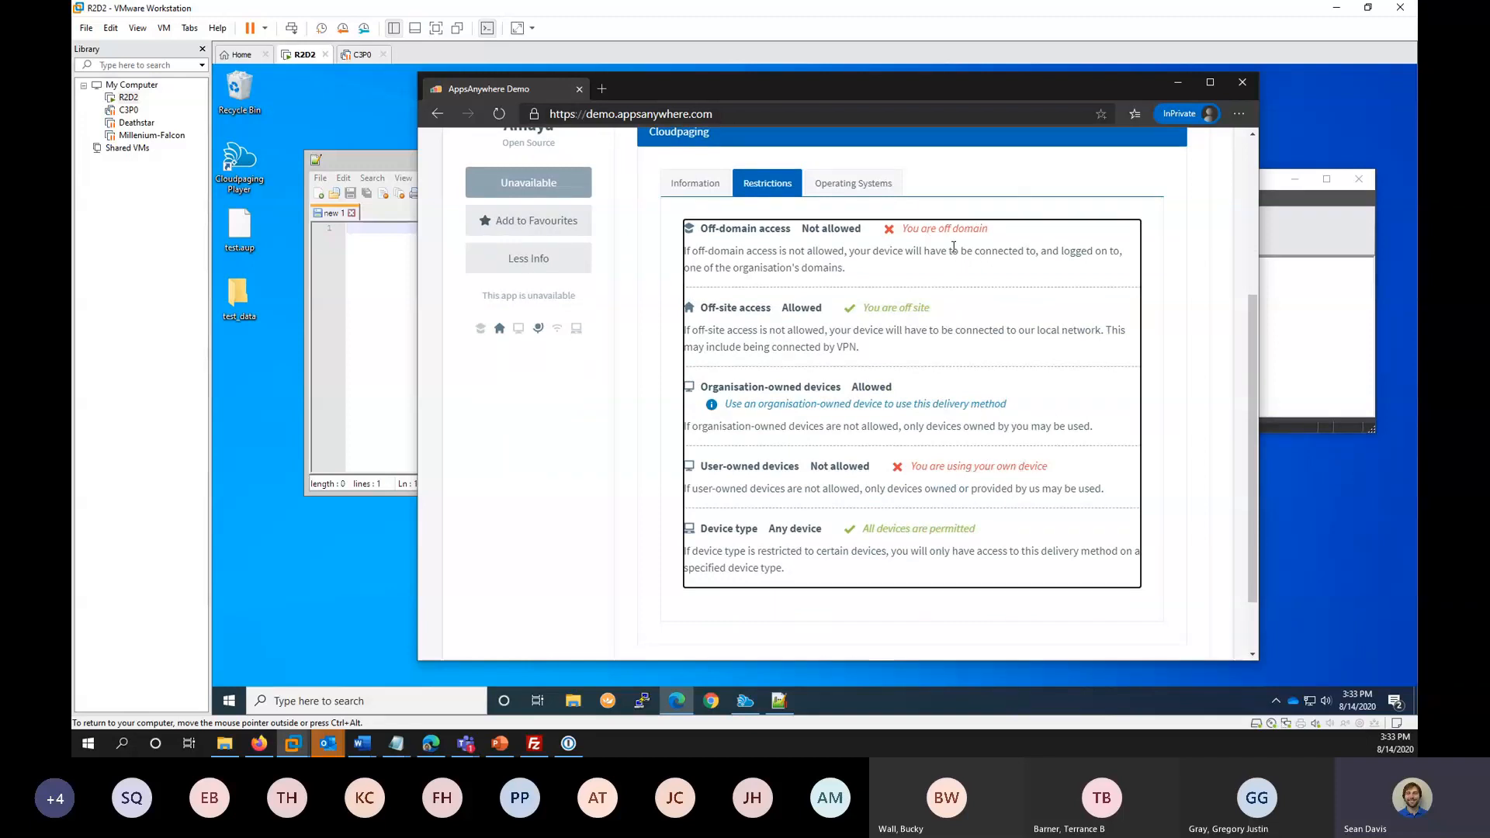
pyautogui.moveTo(949, 273)
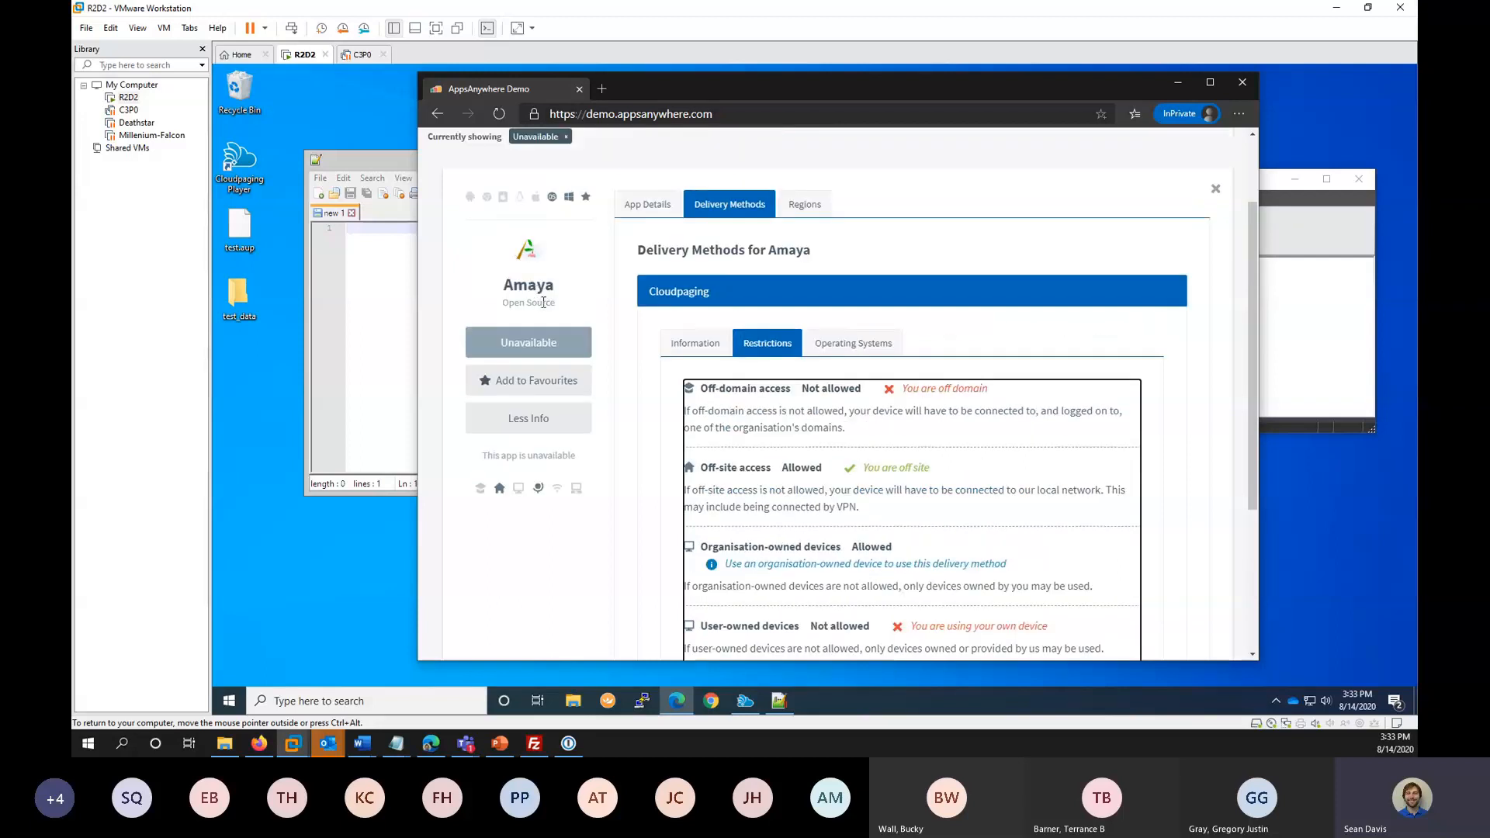
pyautogui.moveTo(829, 424)
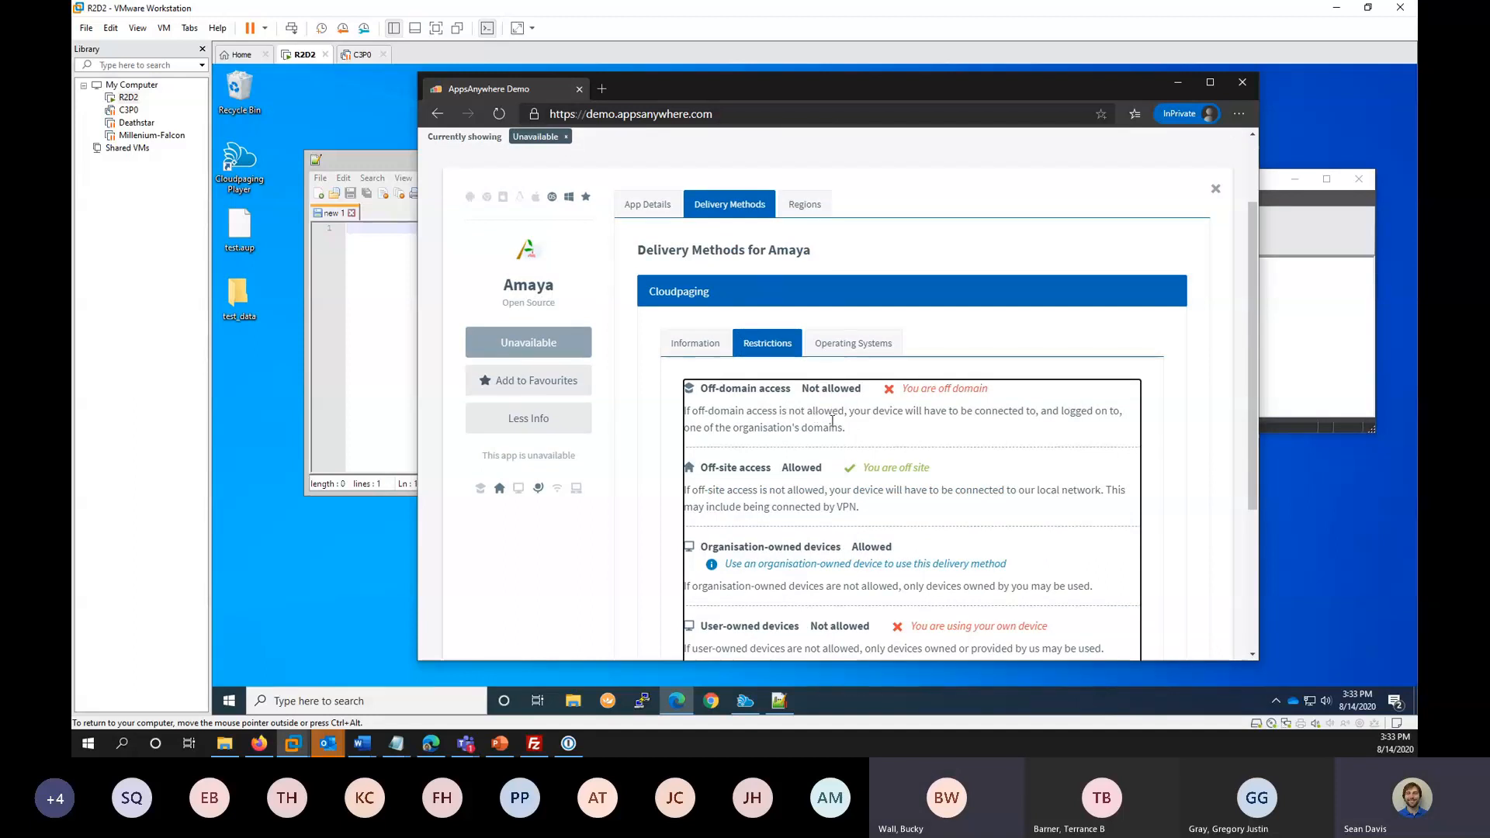
pyautogui.scroll(-3)
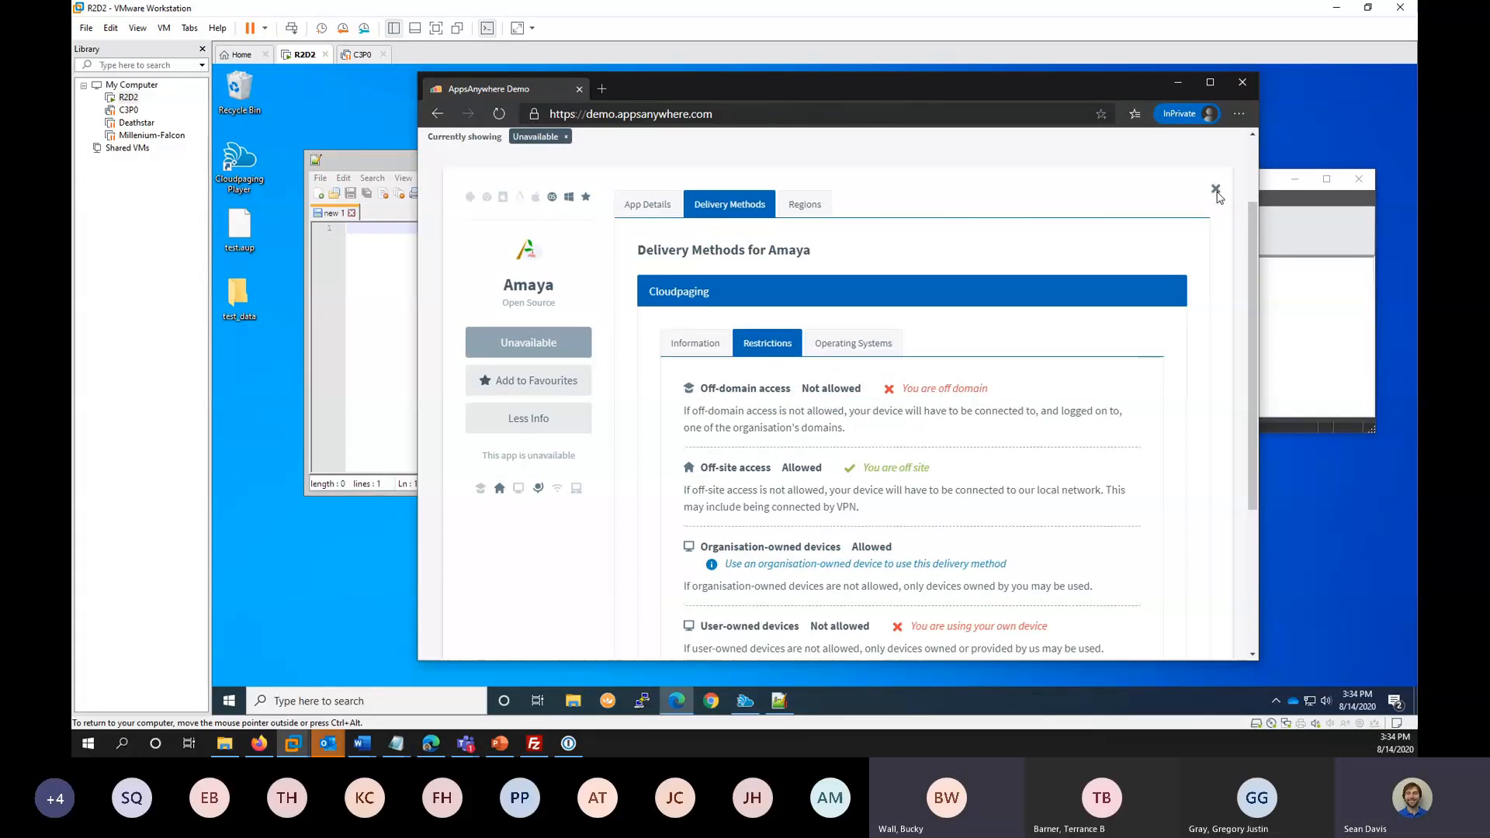
pyautogui.click(648, 313)
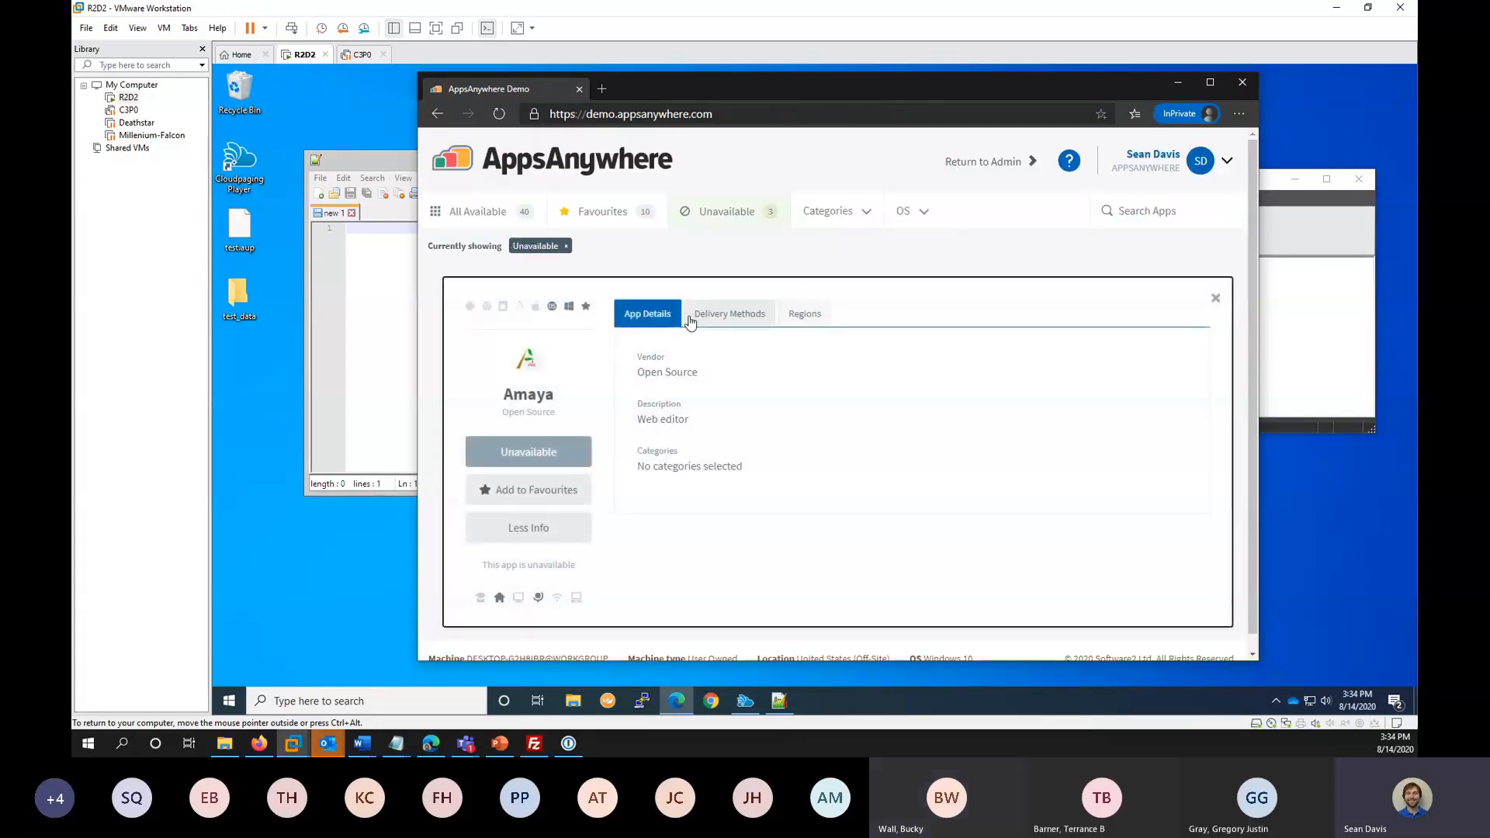
pyautogui.click(730, 312)
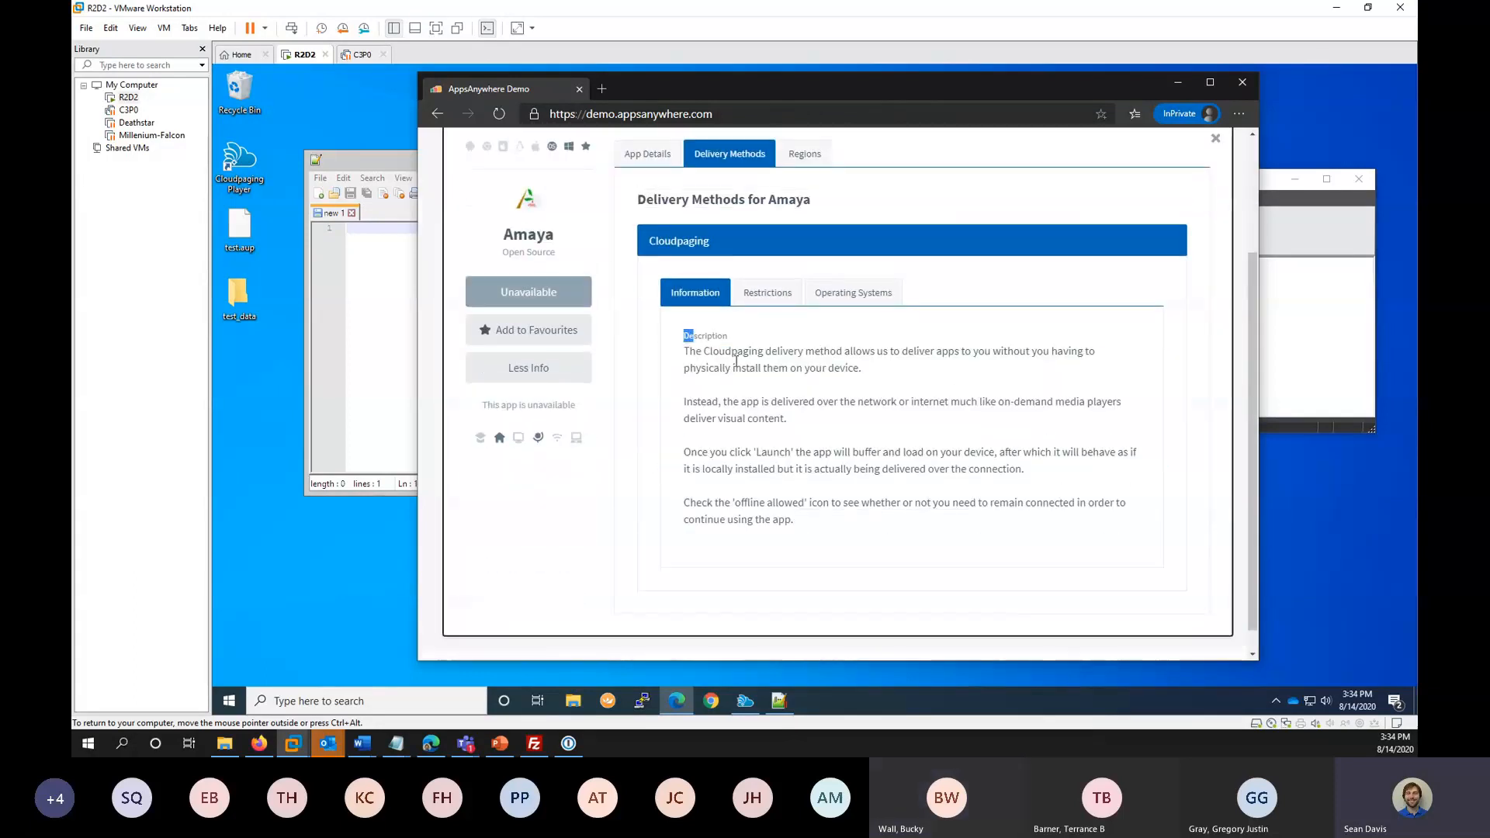
pyautogui.moveTo(683, 335); pyautogui.dragTo(793, 519)
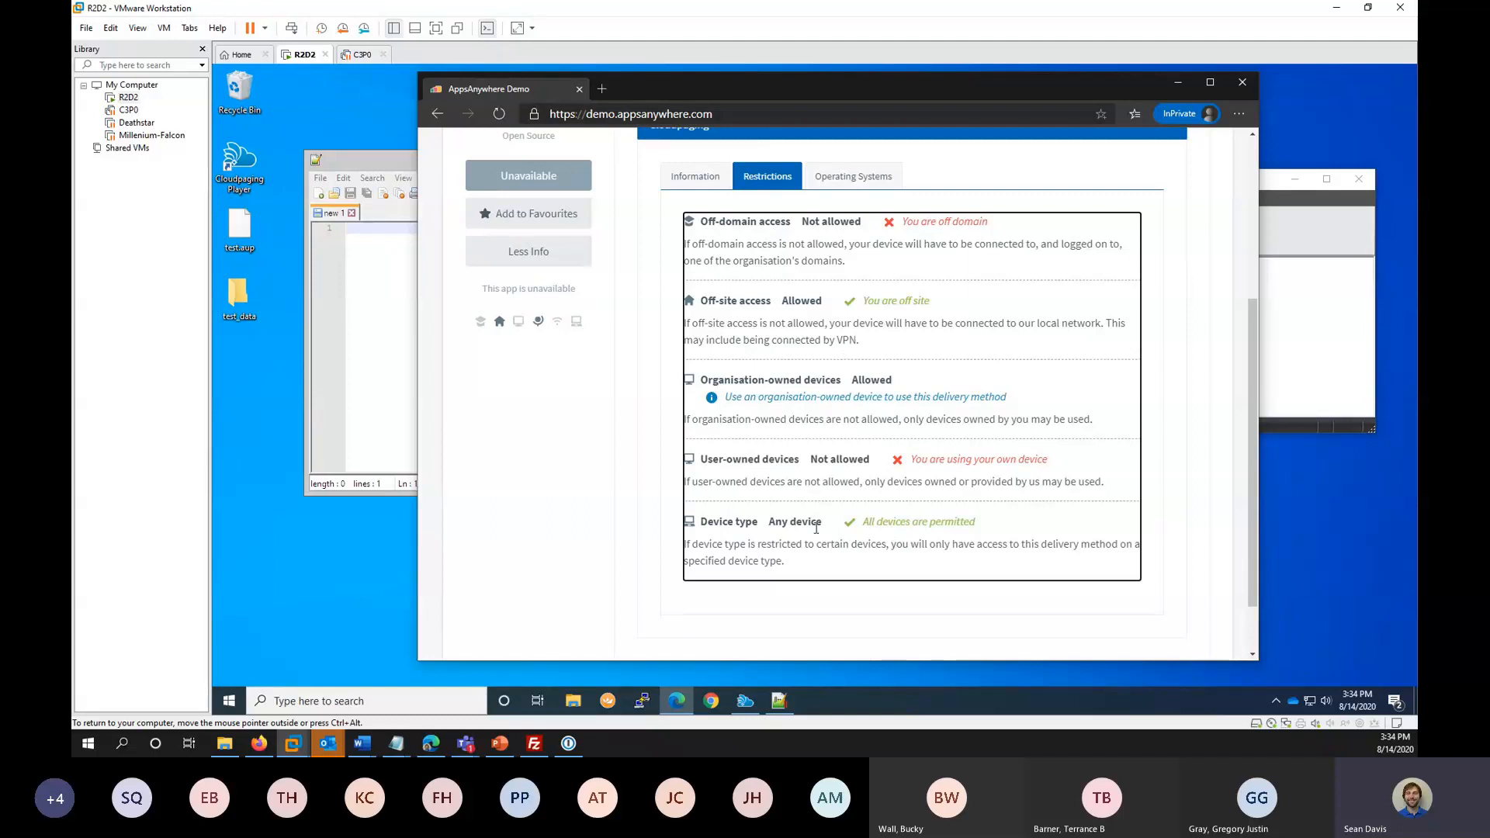
pyautogui.click(853, 176)
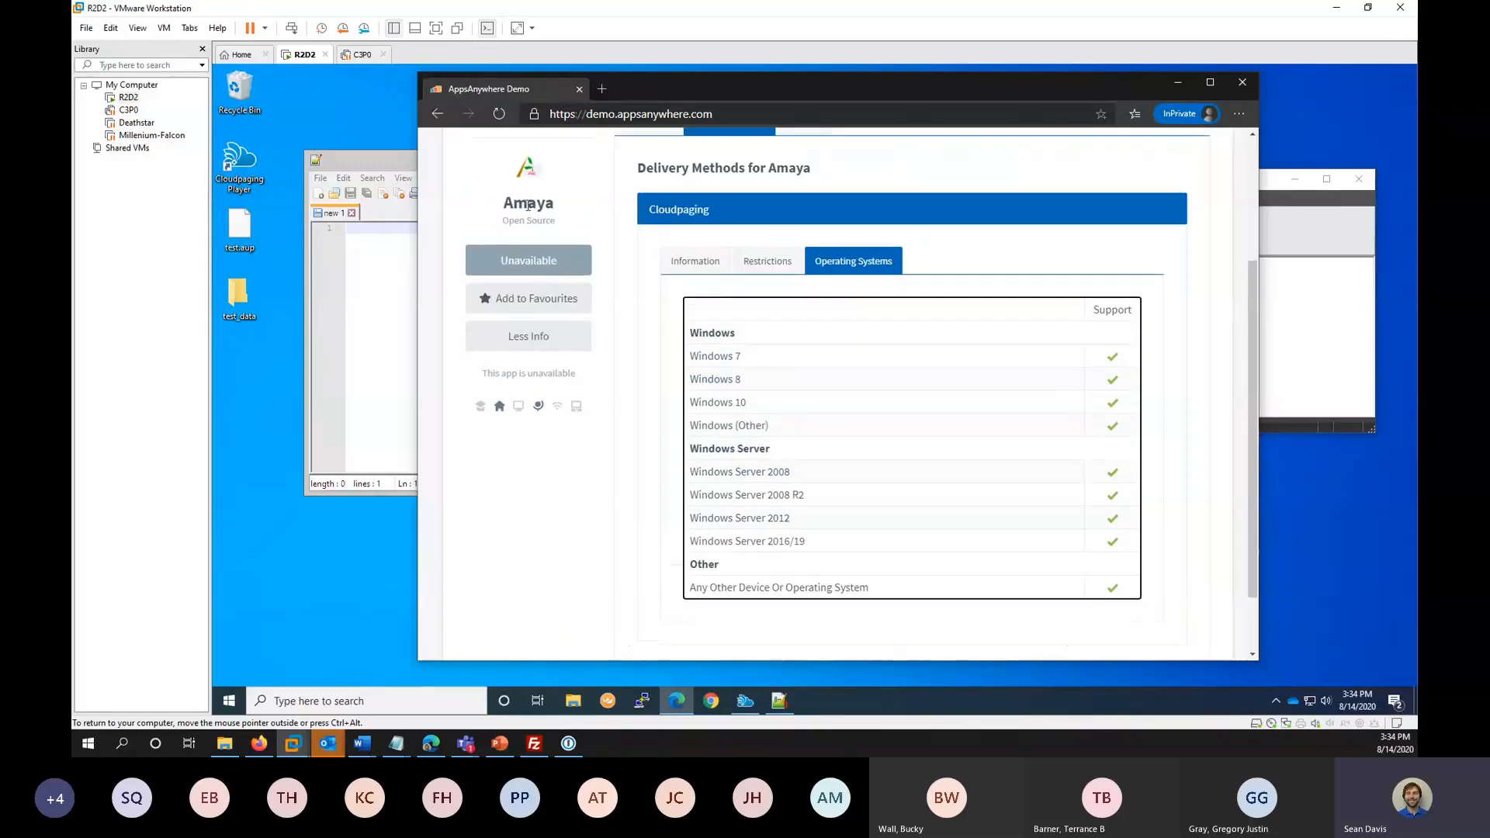
pyautogui.scroll(-3)
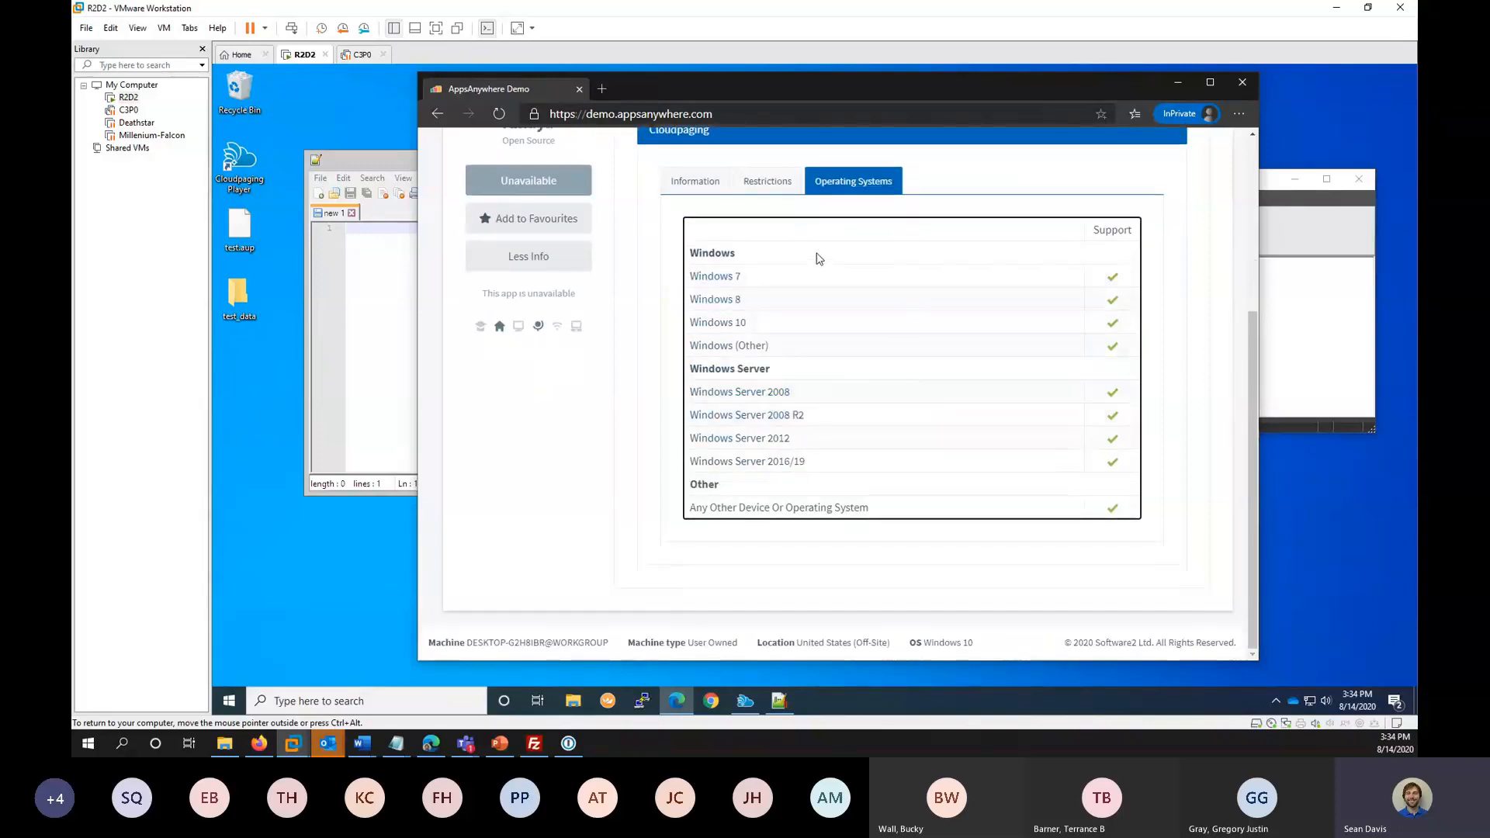
pyautogui.moveTo(774, 389)
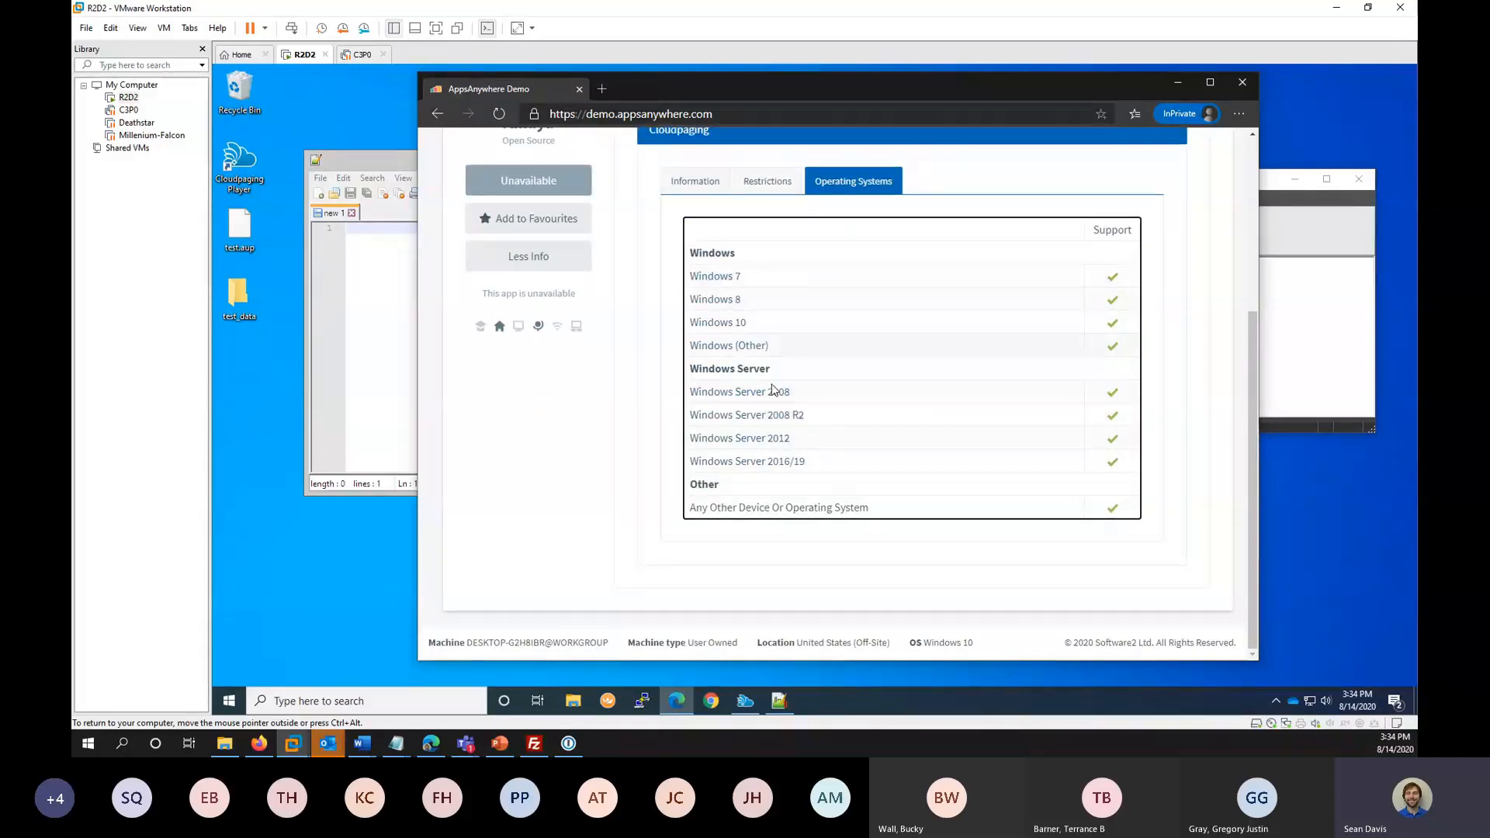
pyautogui.moveTo(806, 311)
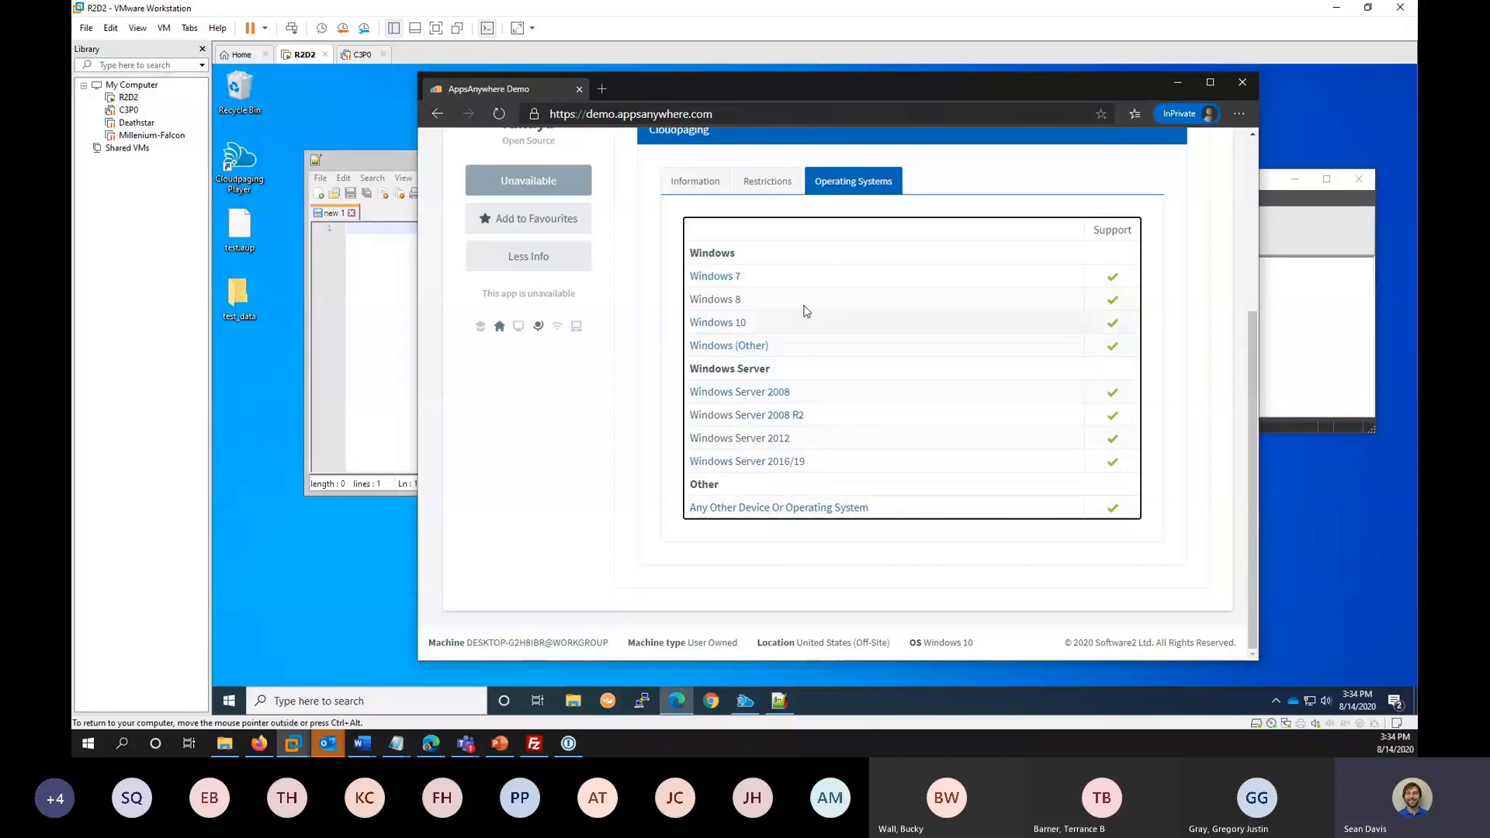
pyautogui.moveTo(781, 370)
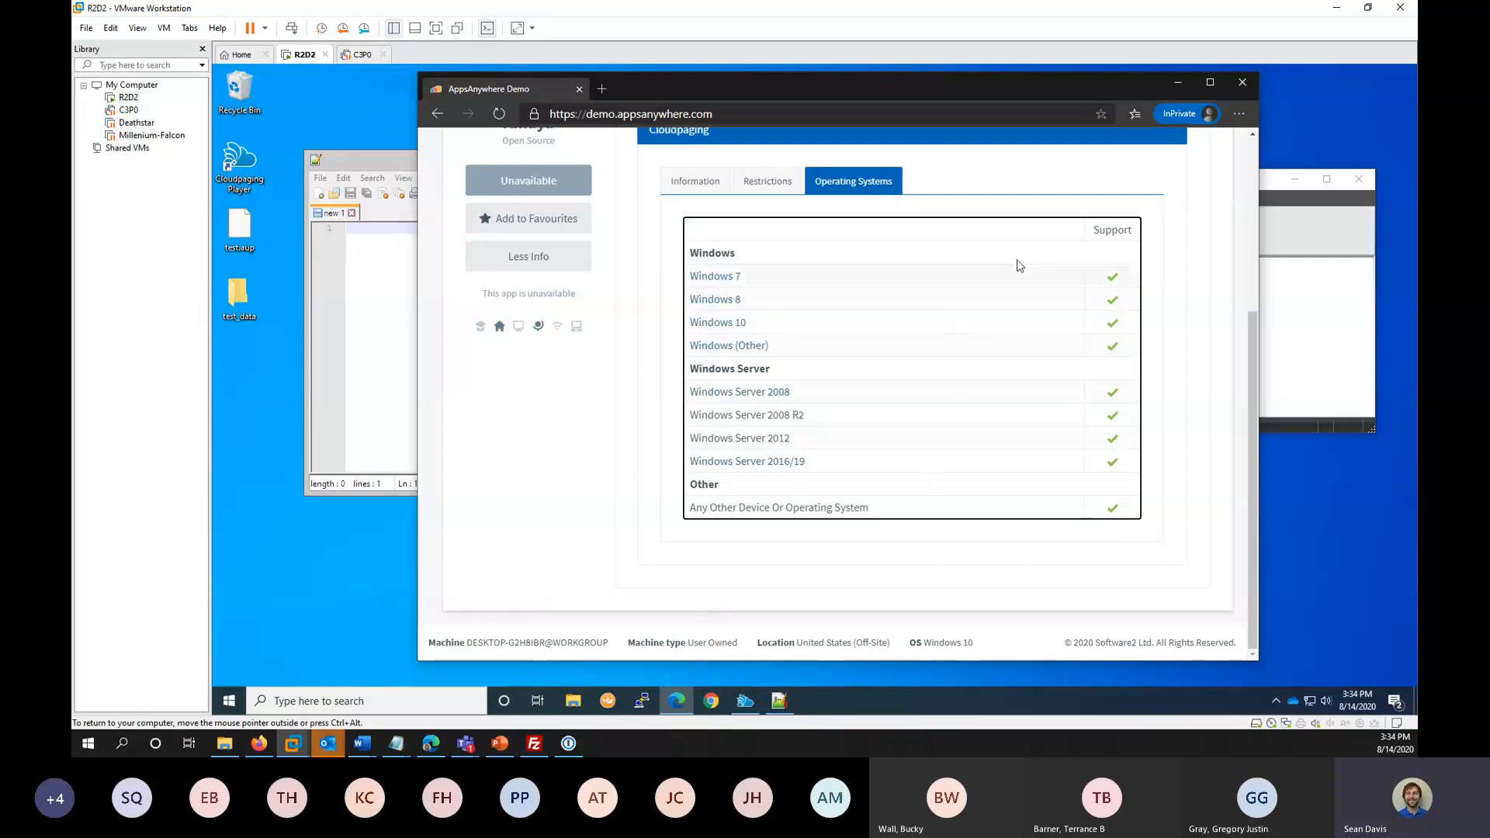
pyautogui.scroll(3)
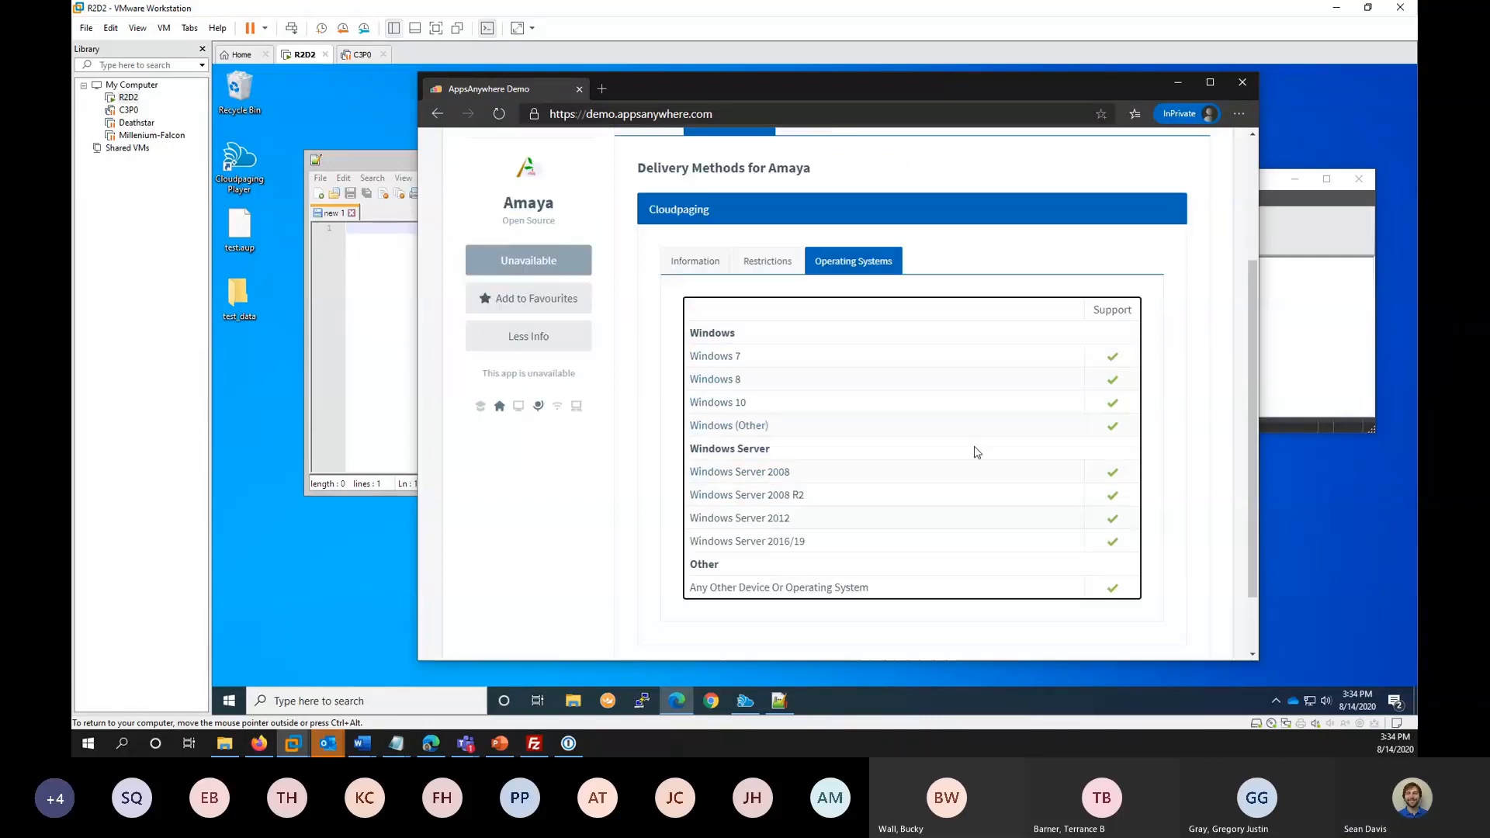
pyautogui.moveTo(912, 537)
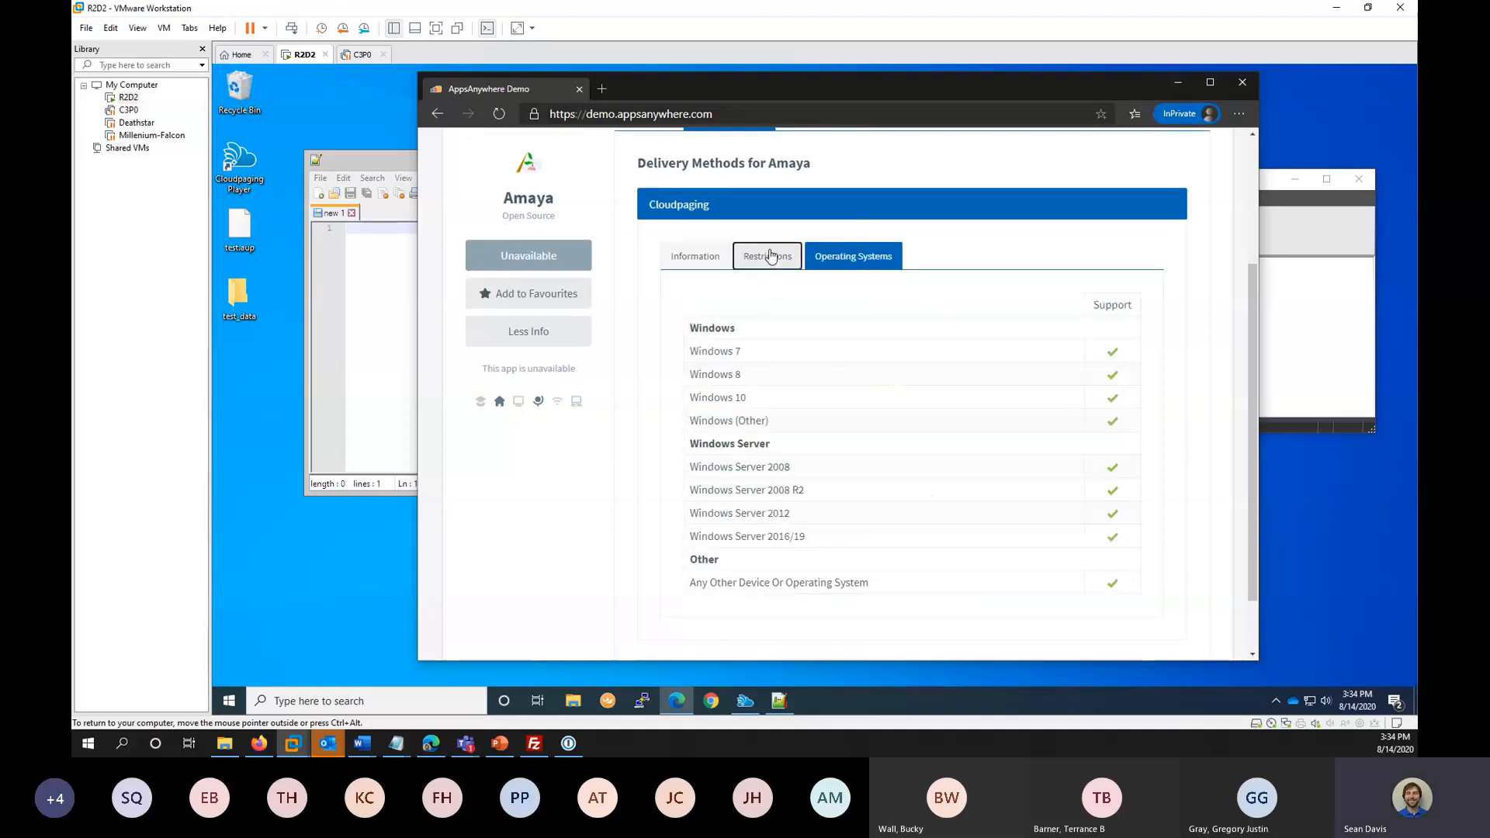
pyautogui.click(765, 256)
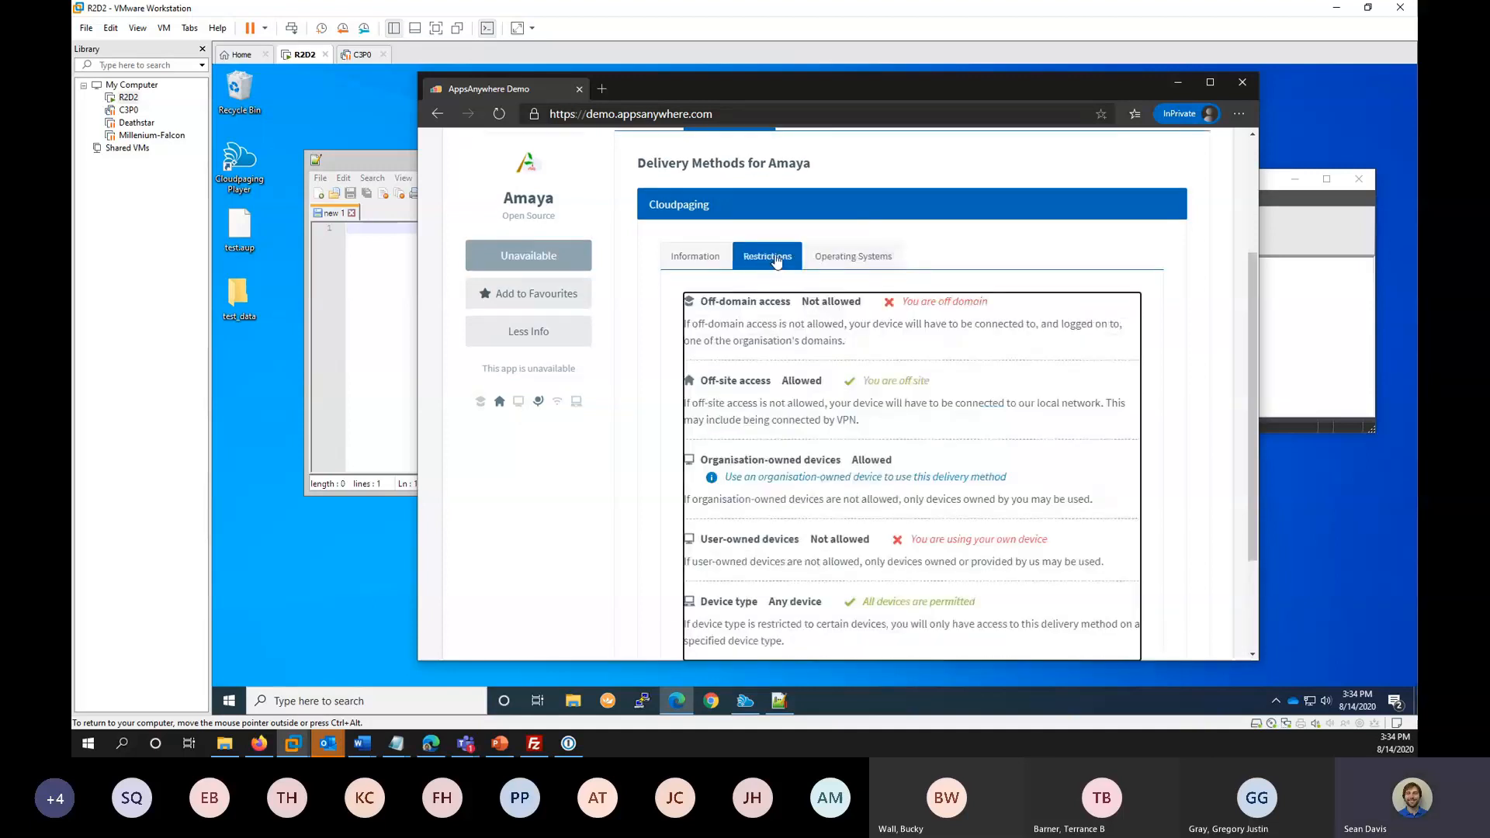